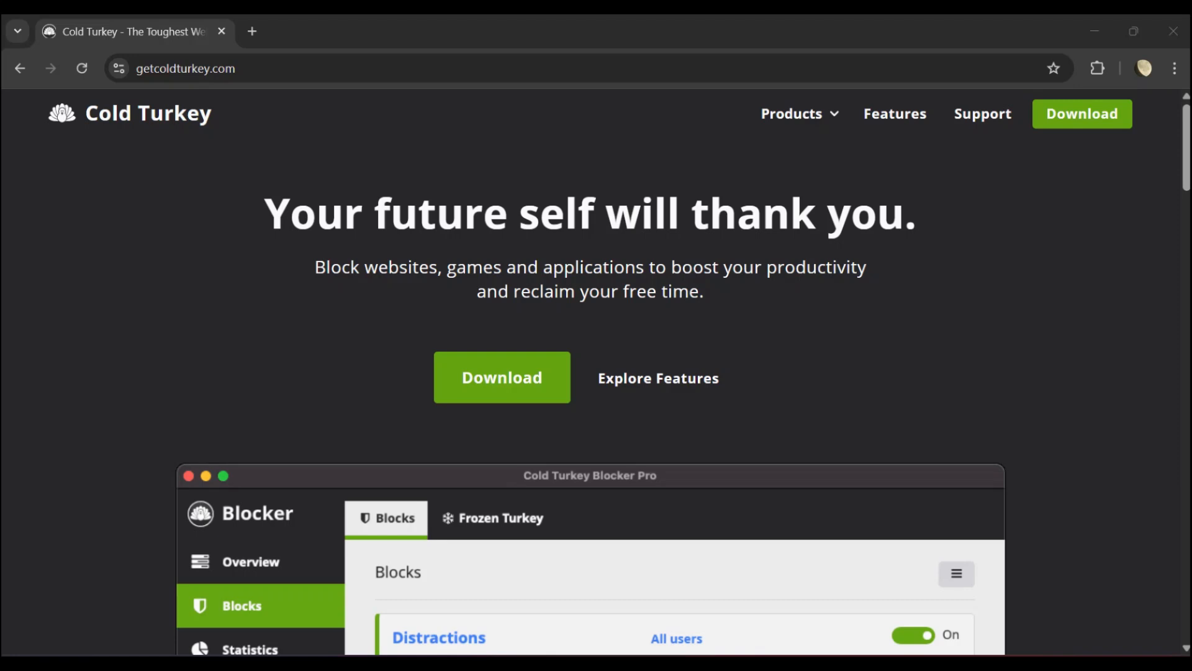
mouse_move(619, 52)
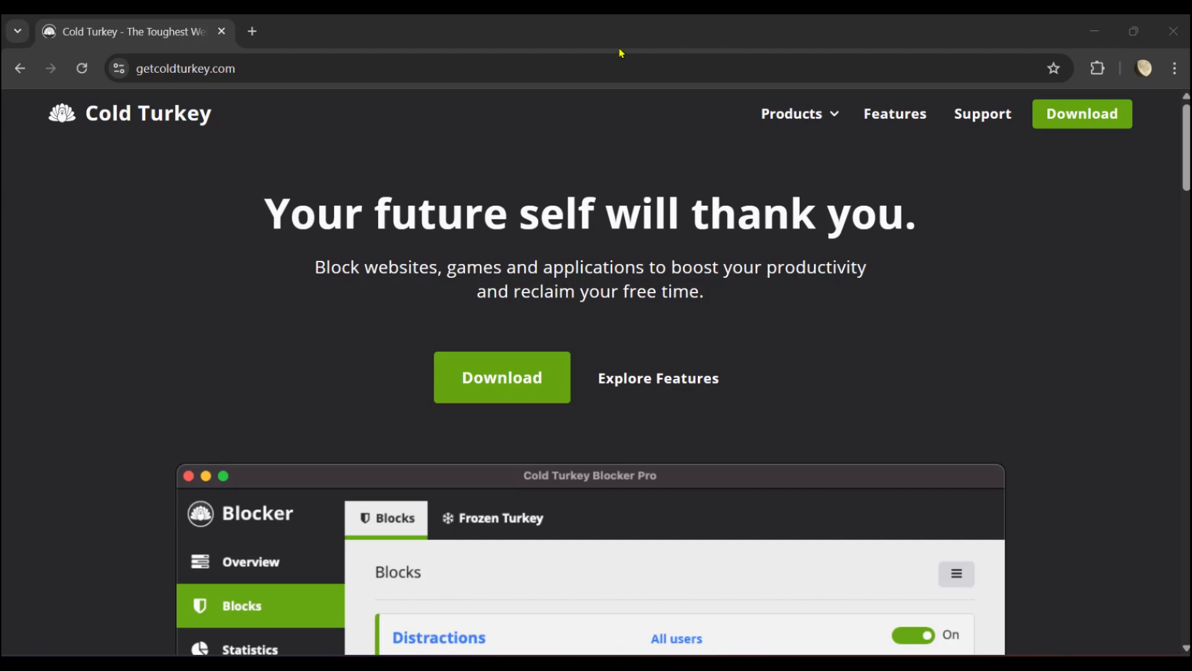
Go from the Cold Turkey homepage to the download and pricing page
scroll("down", 3)
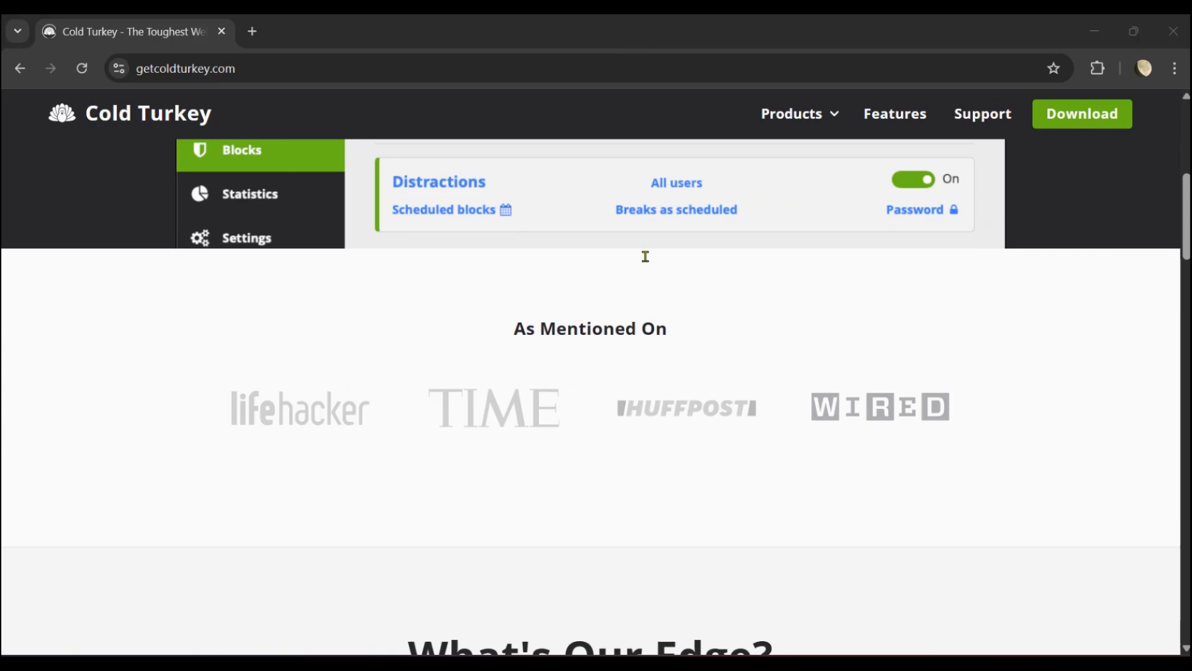
scroll("down", 3)
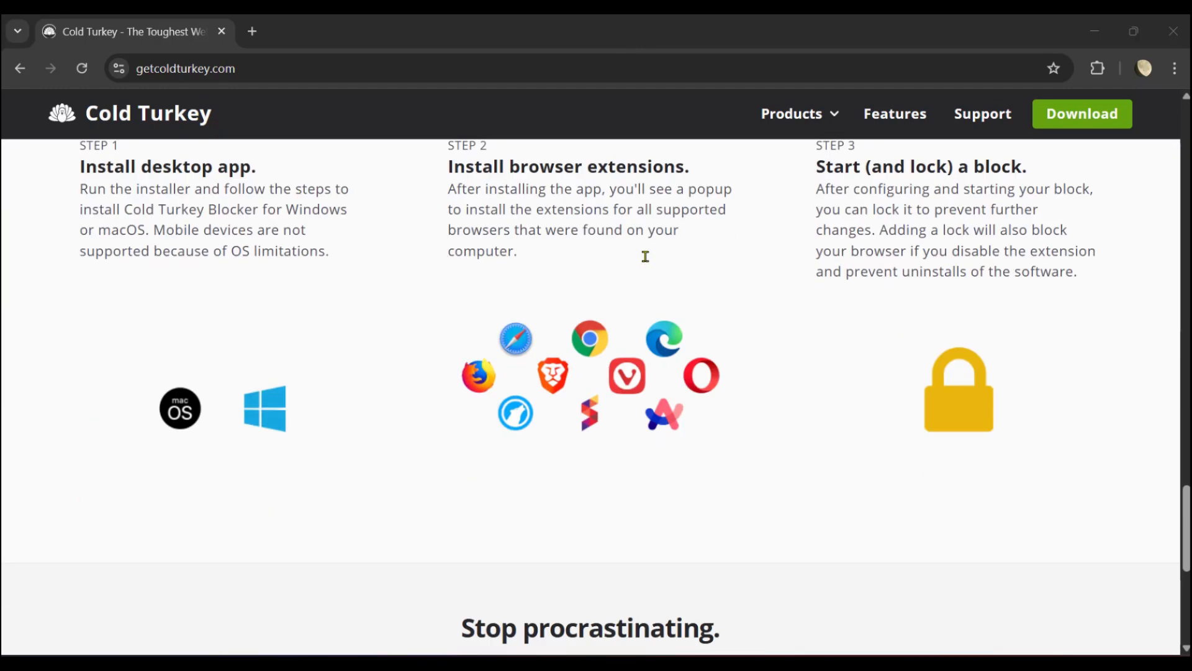
scroll("down", 3)
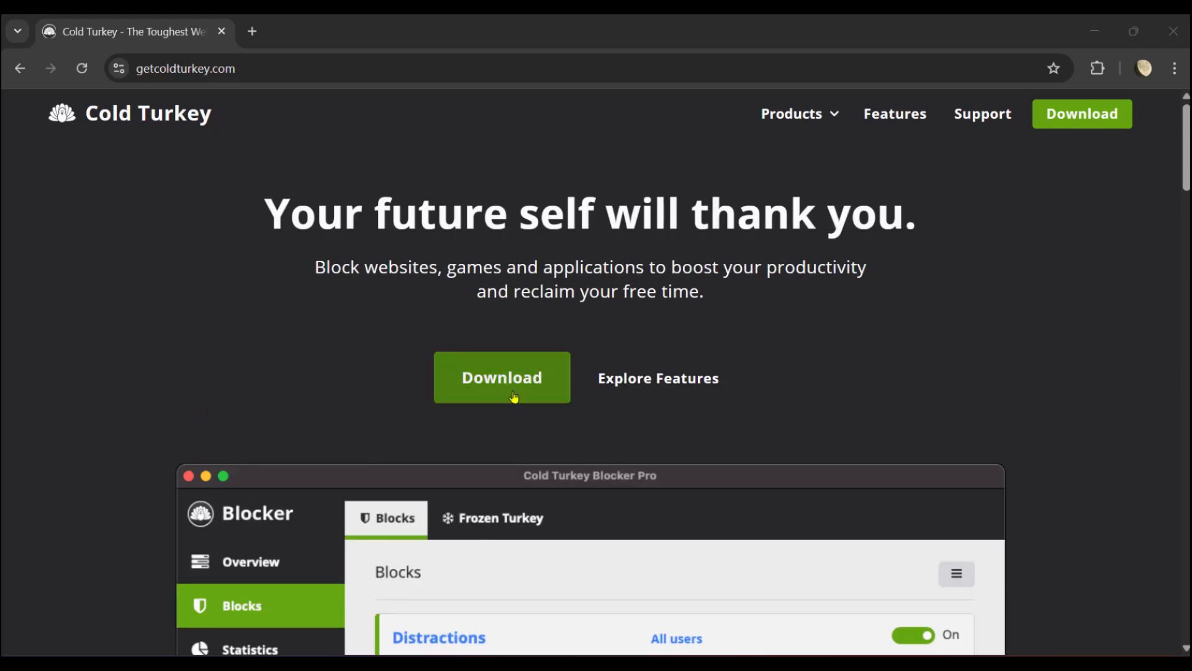
left_click(501, 377)
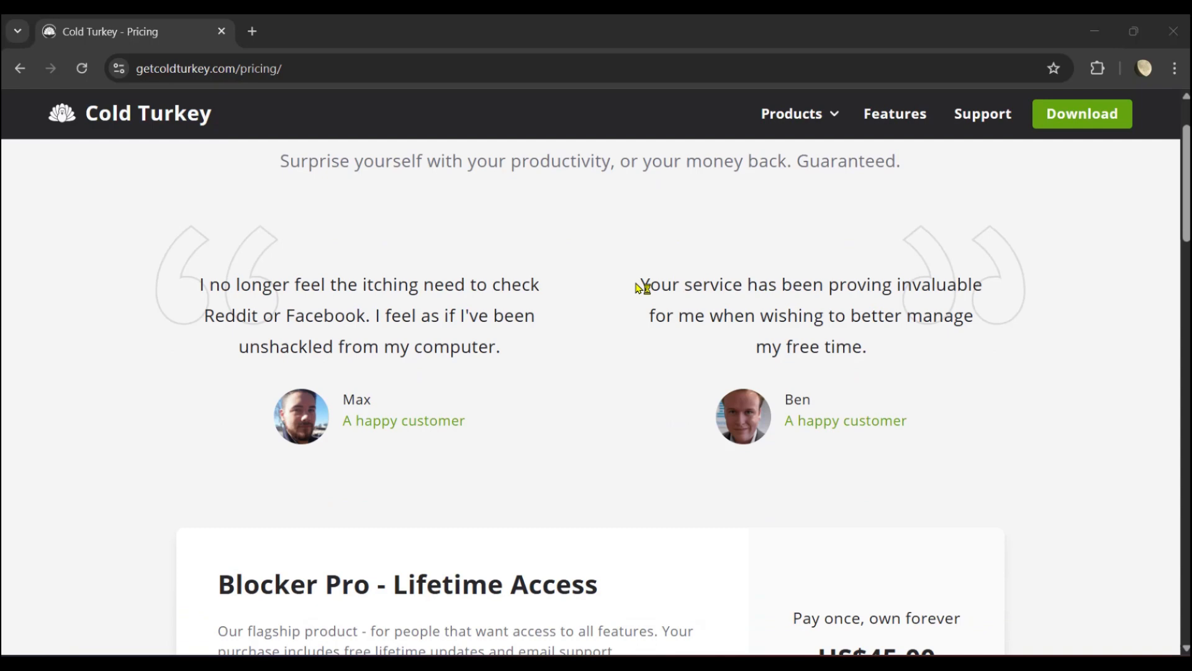
Start downloading the free Windows version of Blocker from the pricing list
scroll("down", 3)
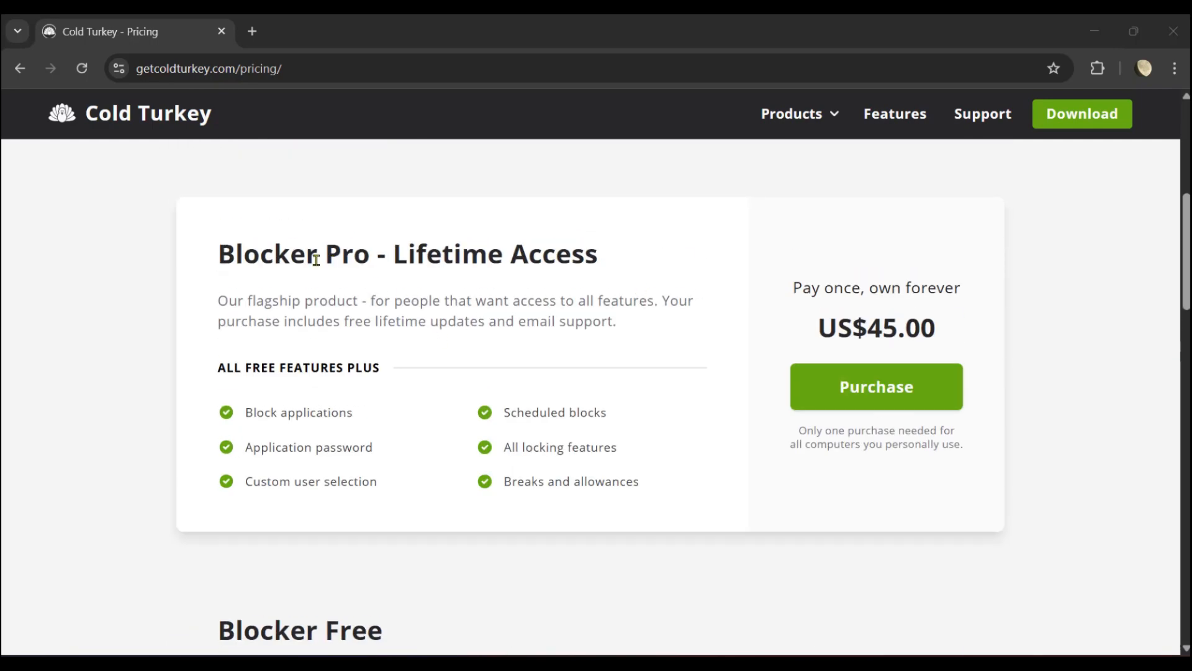
mouse_move(855, 513)
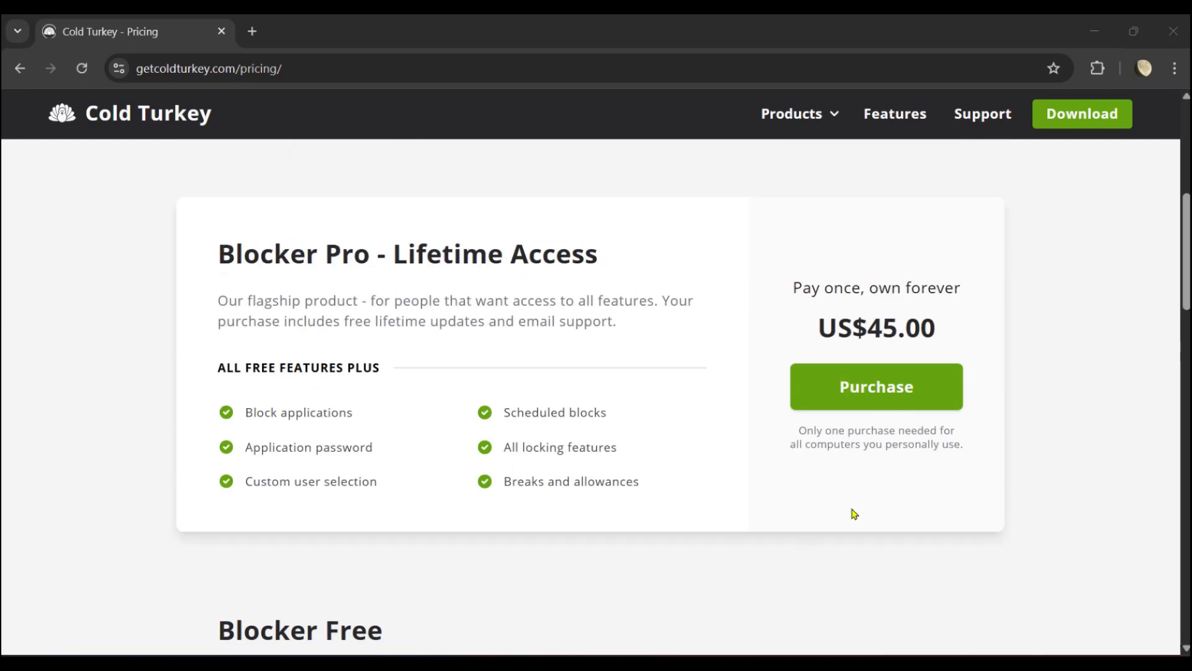
scroll("down", 3)
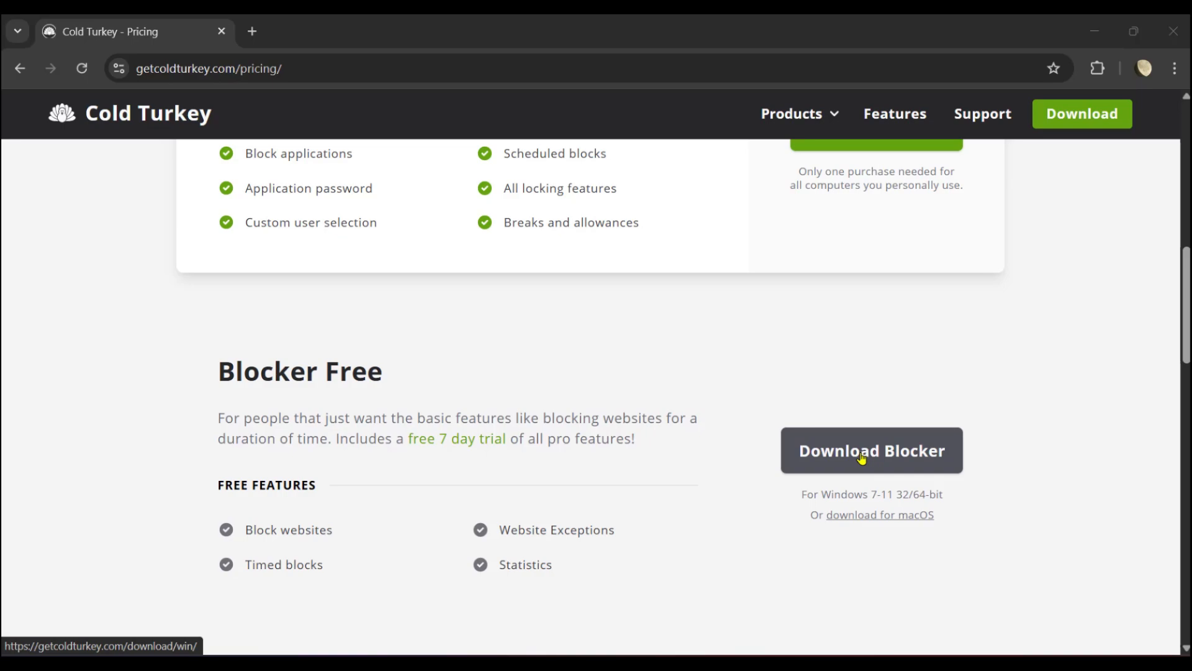
left_click(872, 450)
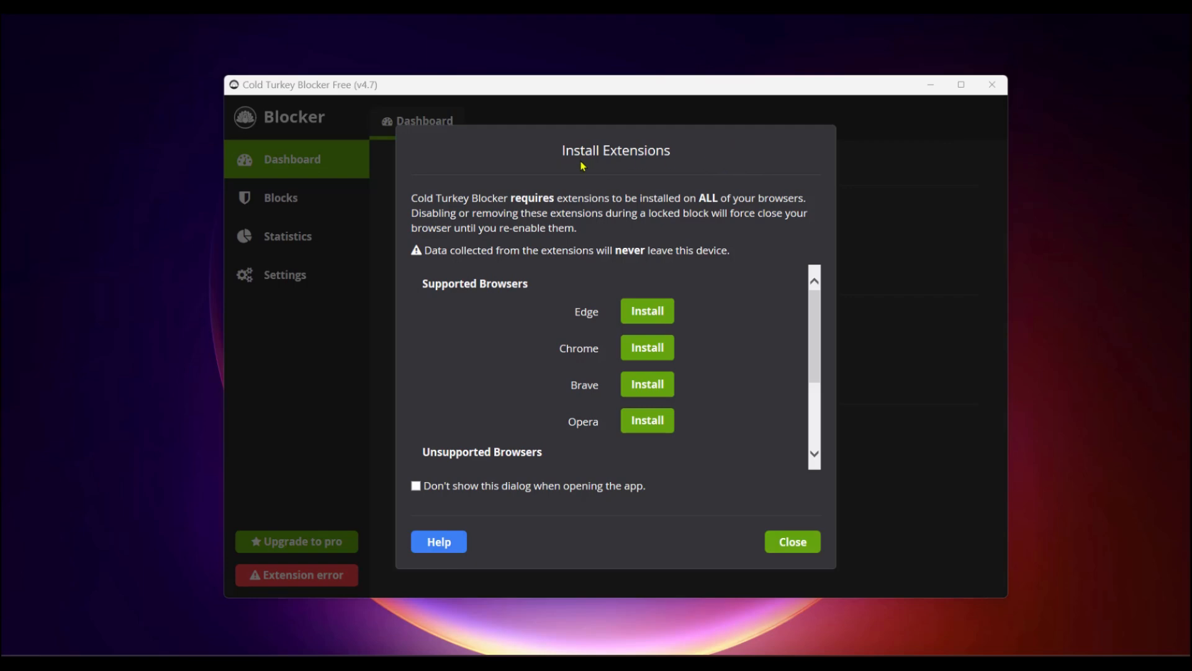
mouse_move(609, 248)
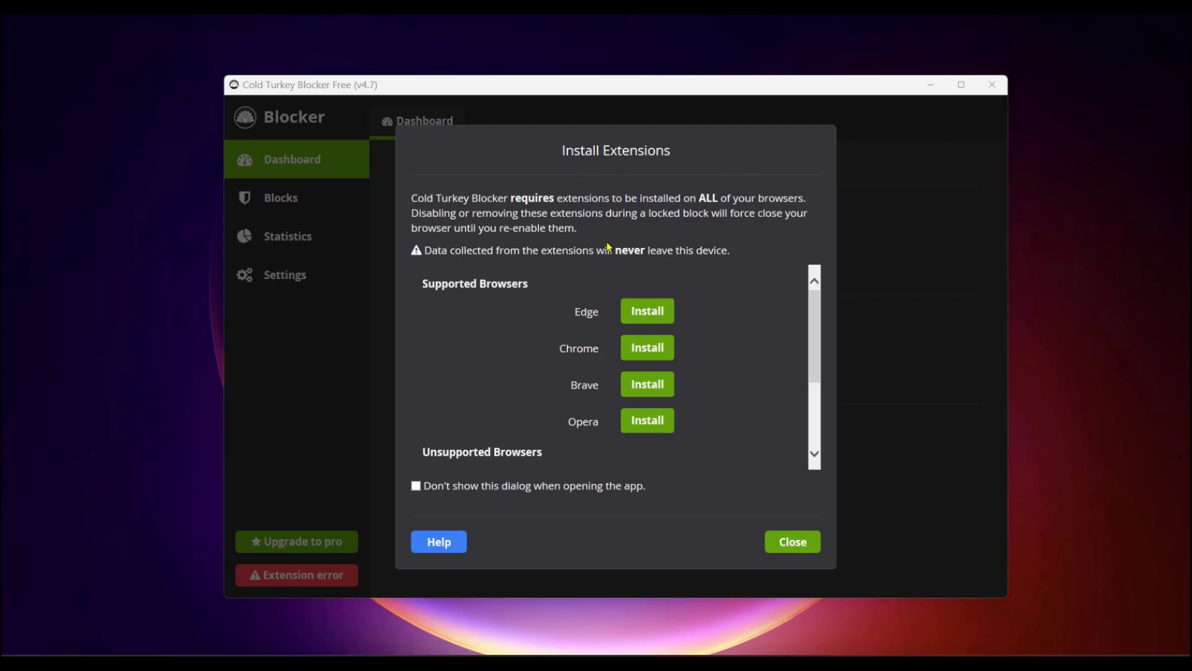
mouse_move(587, 350)
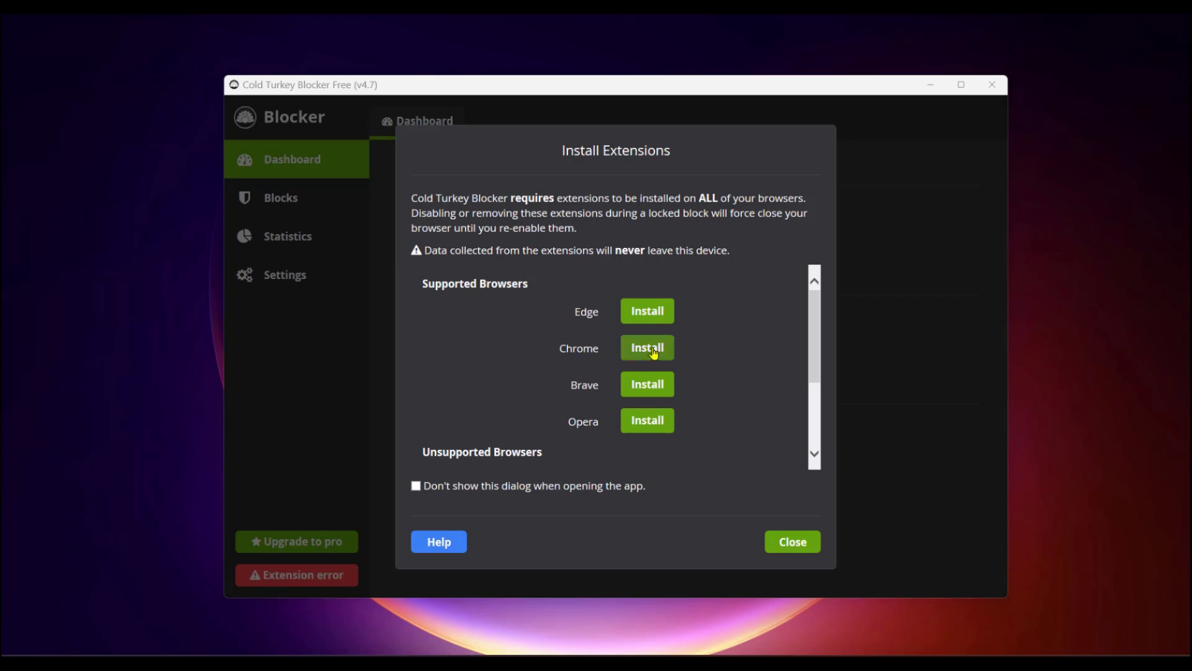
Choose Install next to Chrome in the Install Extensions dialog
left_click(646, 347)
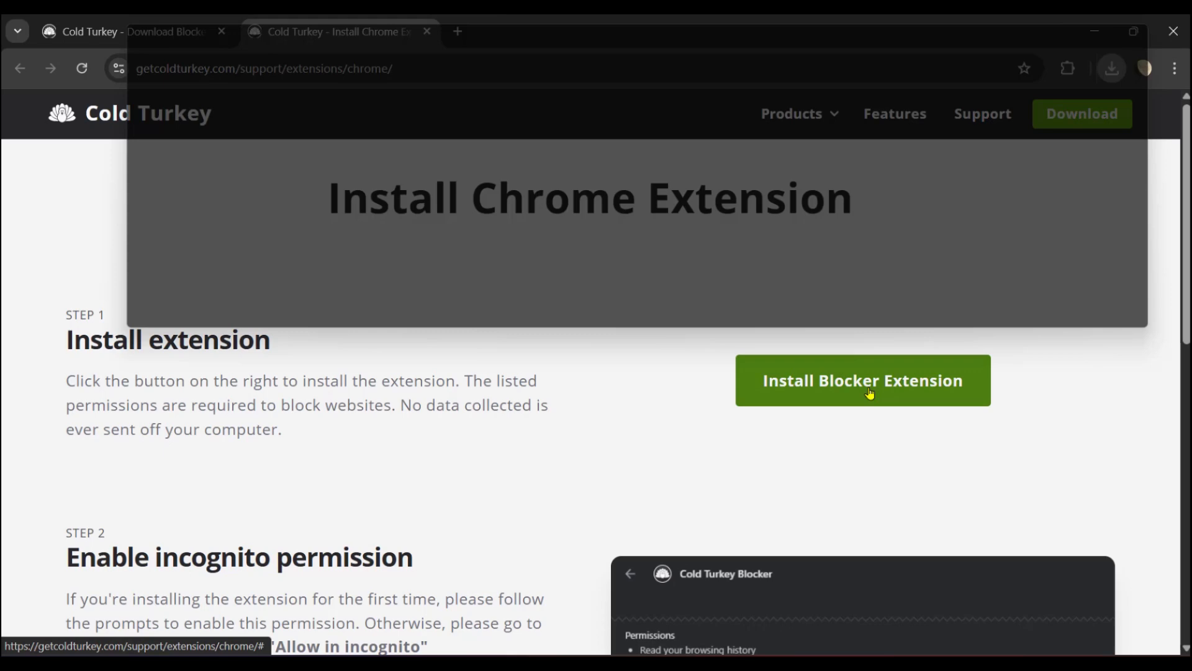
Add the Cold Turkey Blocker extension to Chrome and pin it to the toolbar
left_click(862, 380)
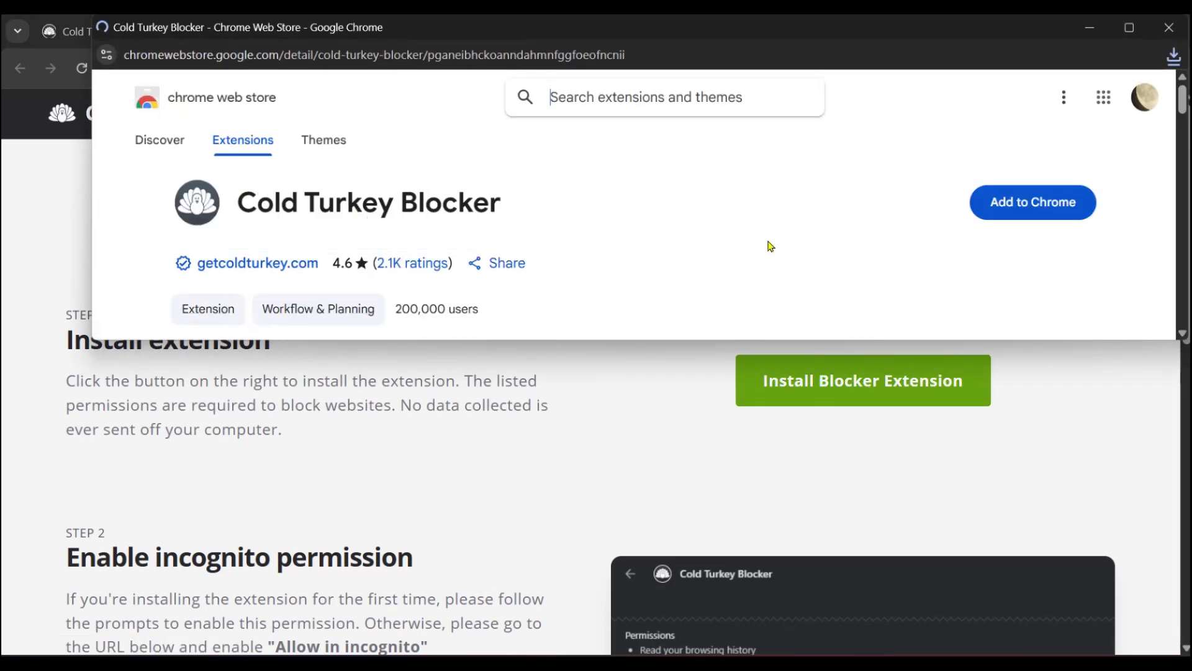
mouse_move(1032, 203)
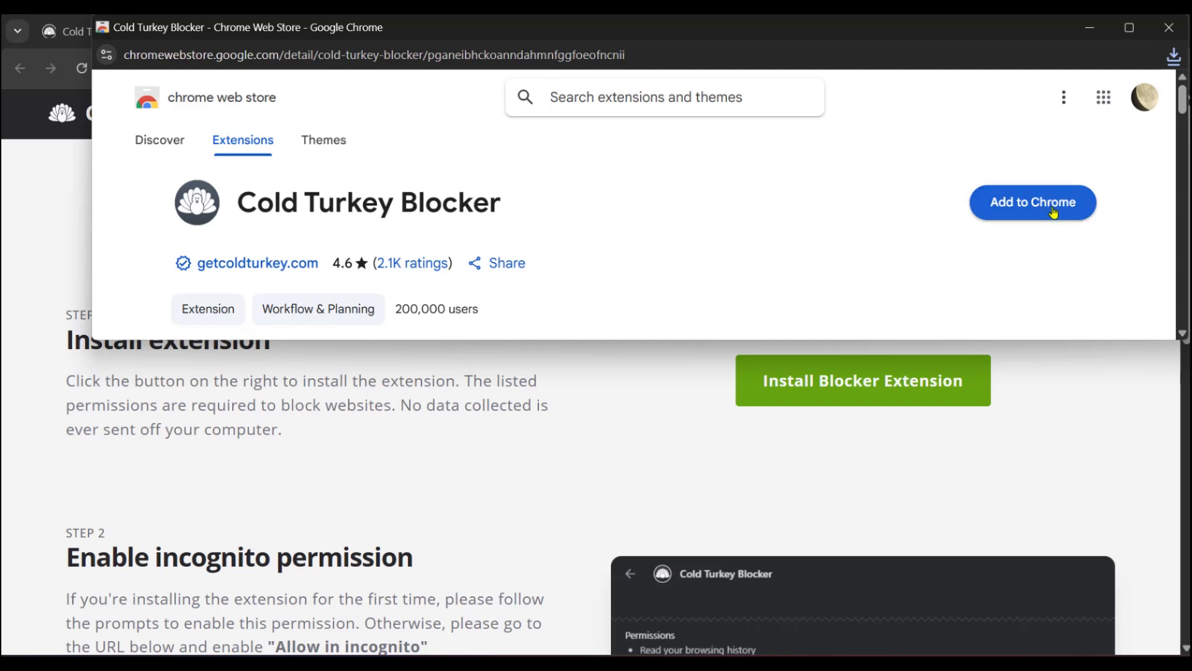
left_click(1032, 201)
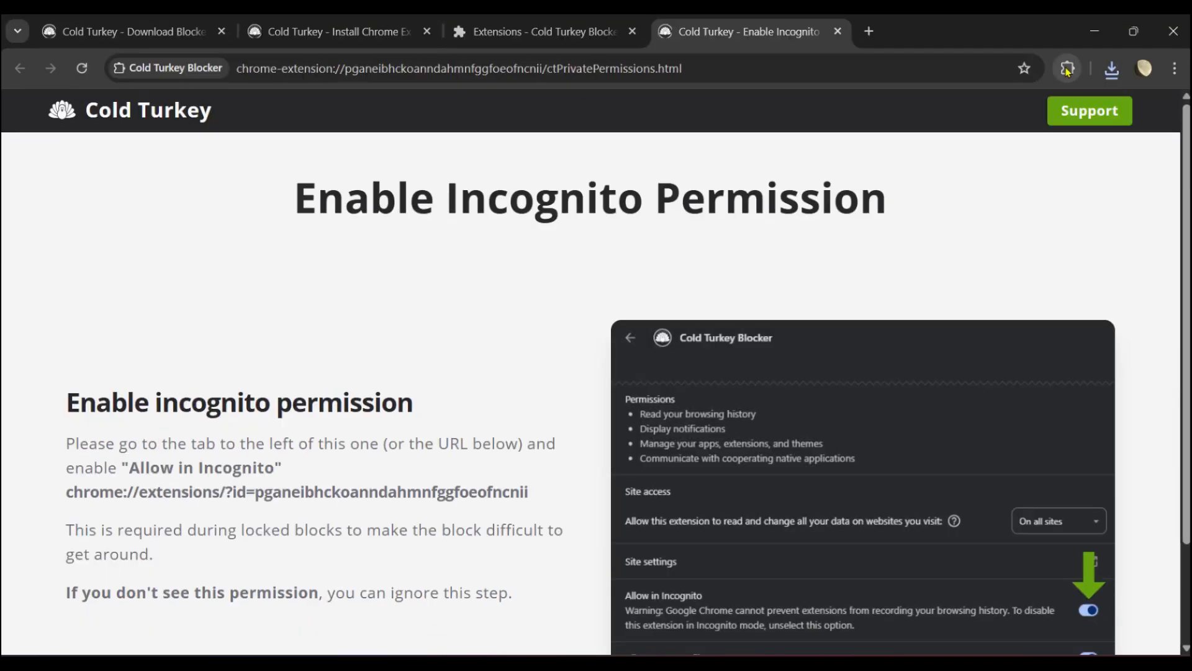
left_click(1066, 69)
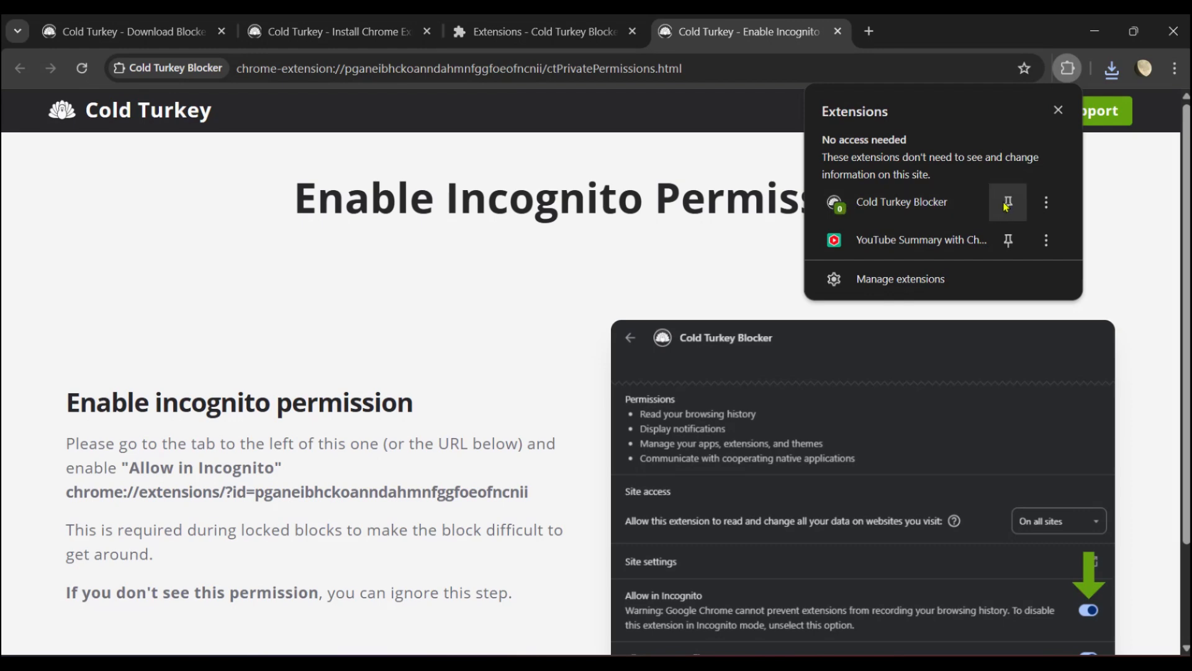
left_click(1007, 203)
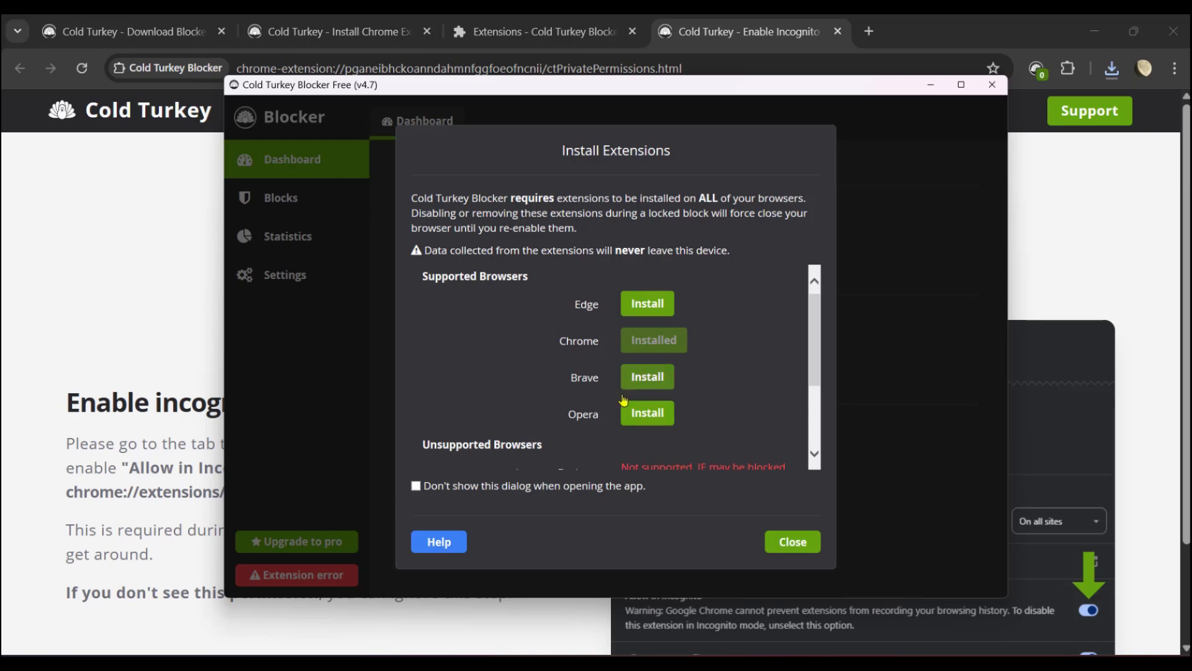
Review the unsupported browsers list and close the Install Extensions dialog
scroll("down", 3)
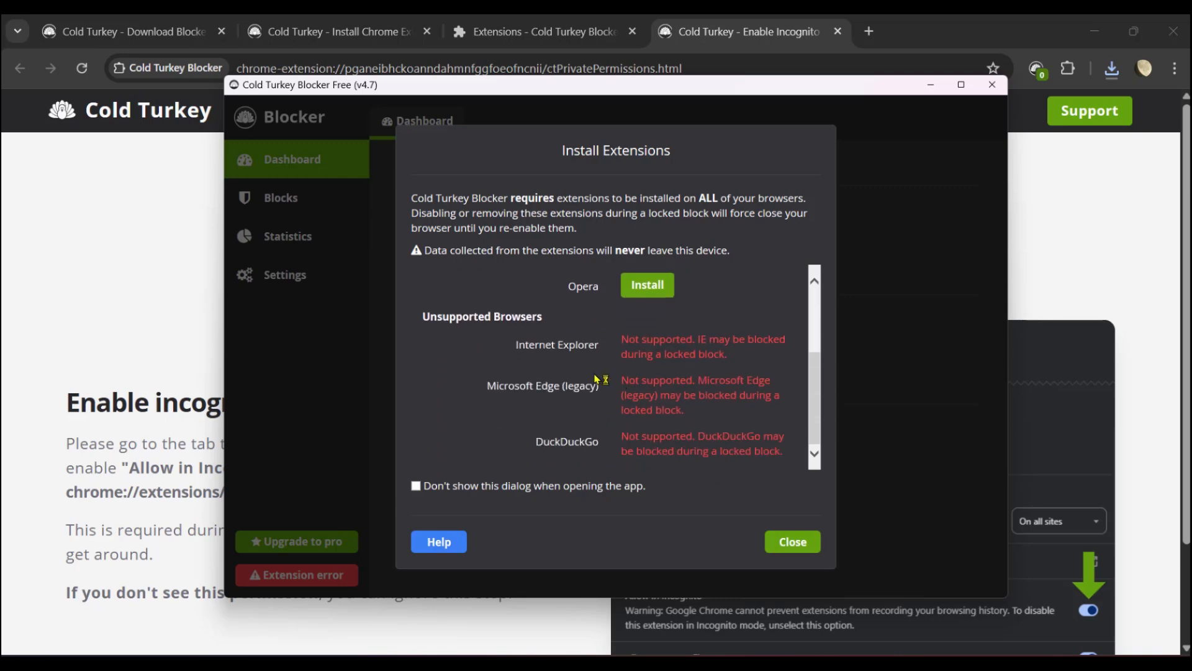
mouse_move(426, 286)
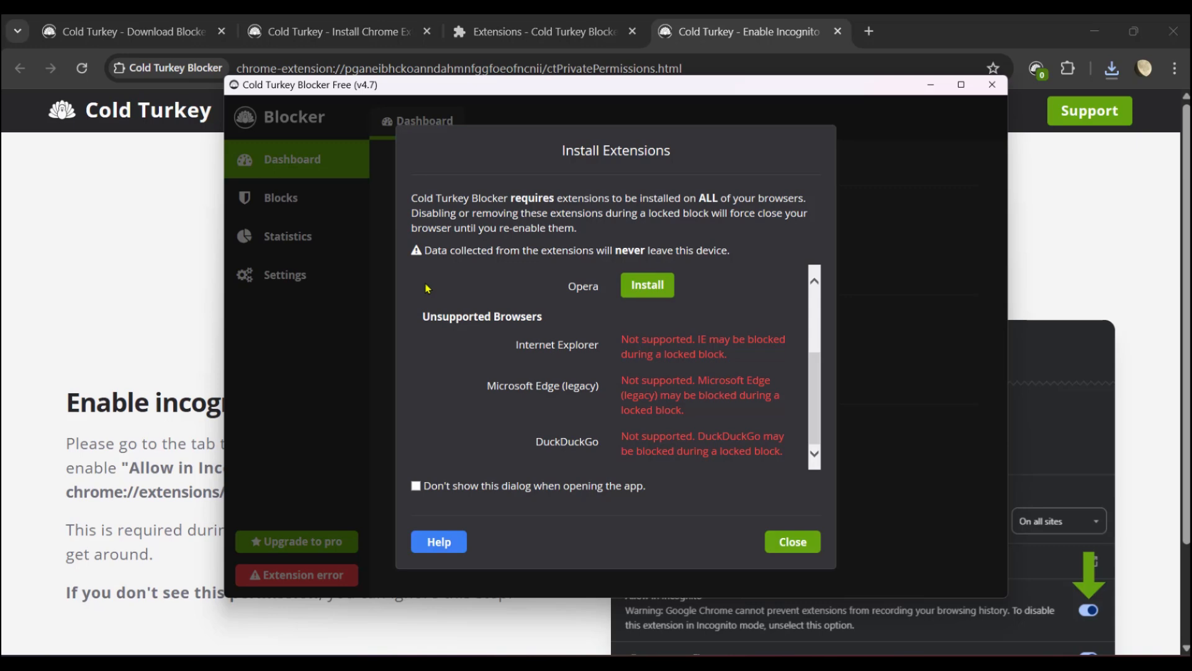
mouse_move(575, 401)
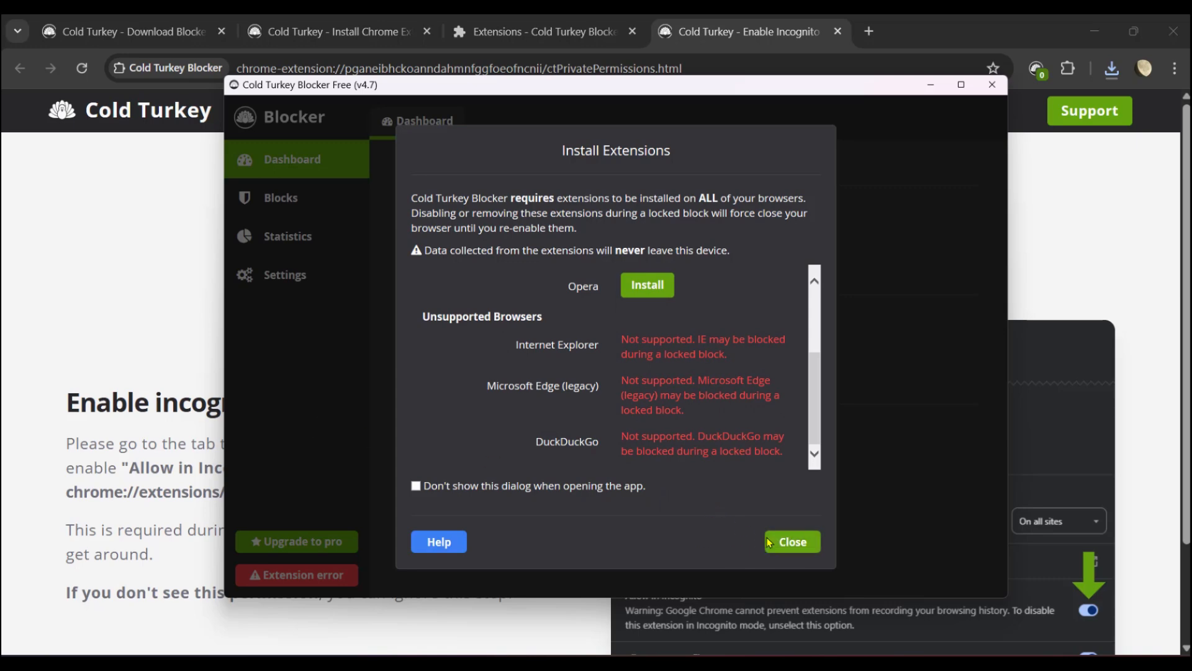
left_click(791, 541)
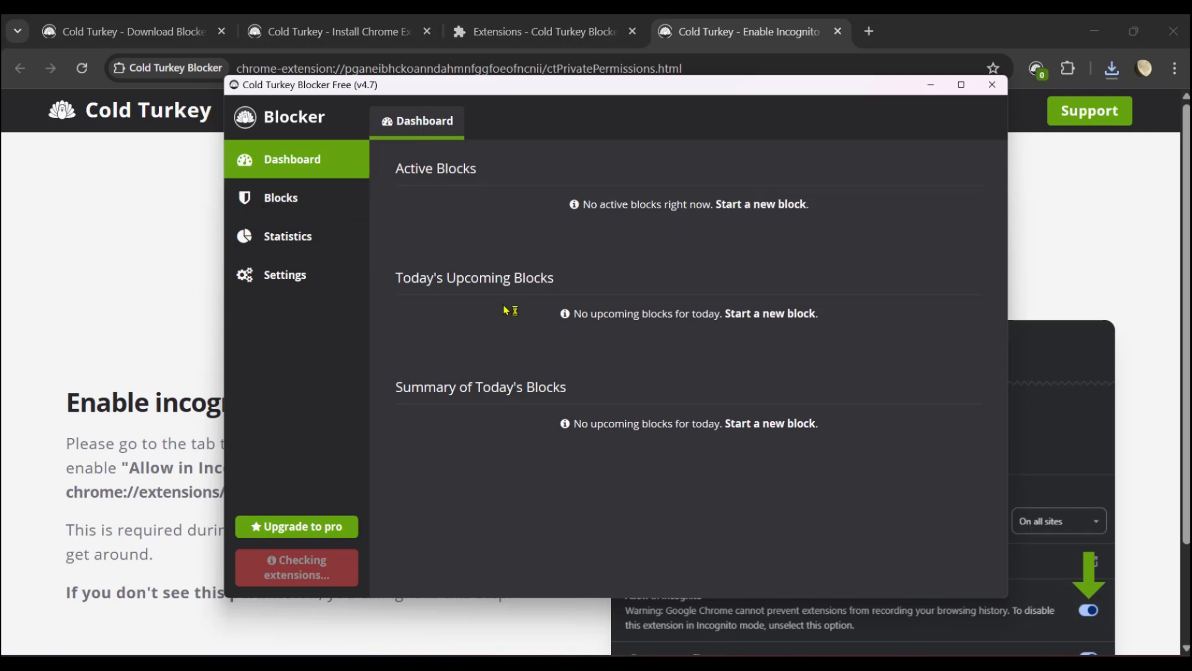
mouse_move(441, 401)
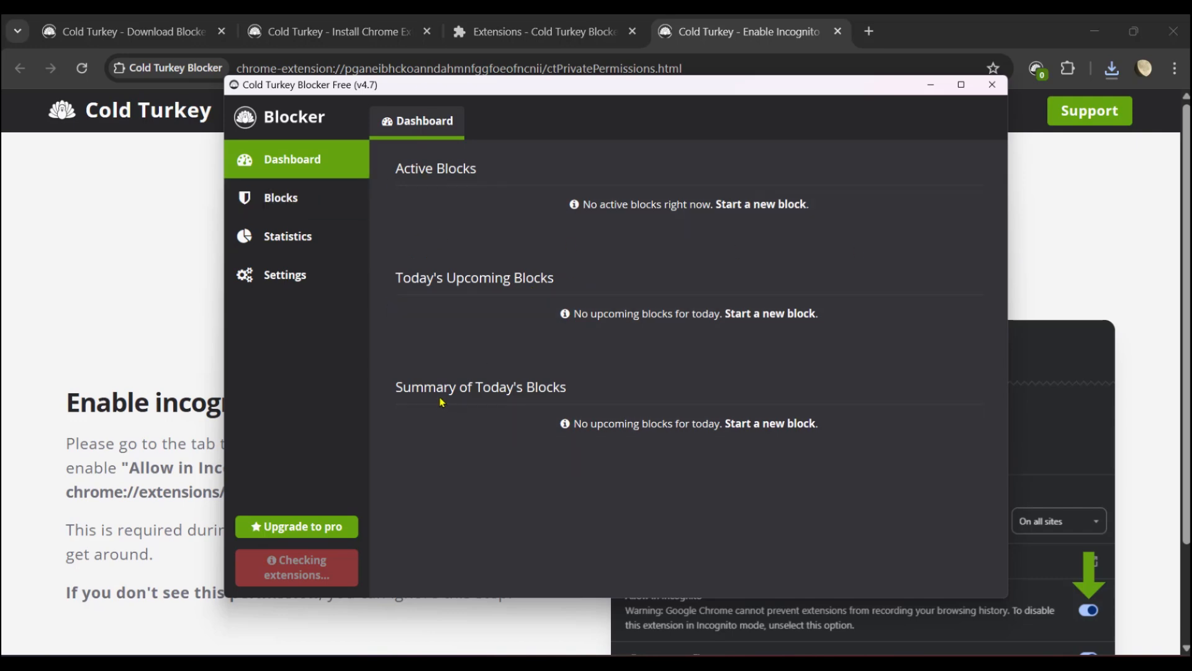
mouse_move(275, 198)
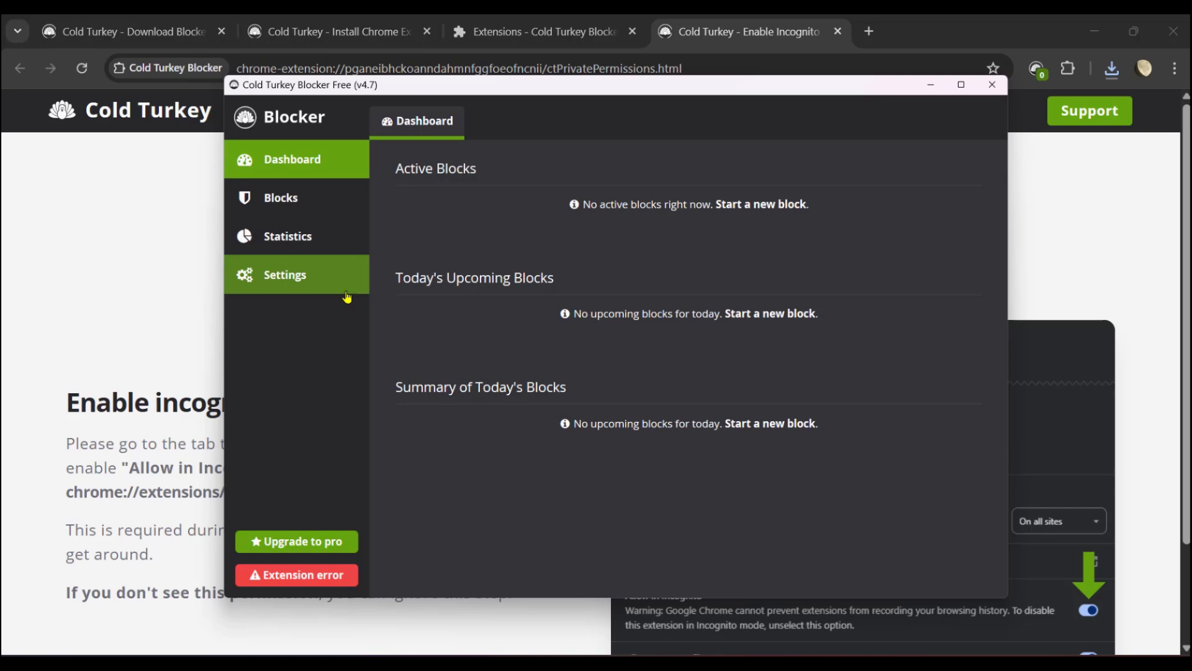
mouse_move(630, 229)
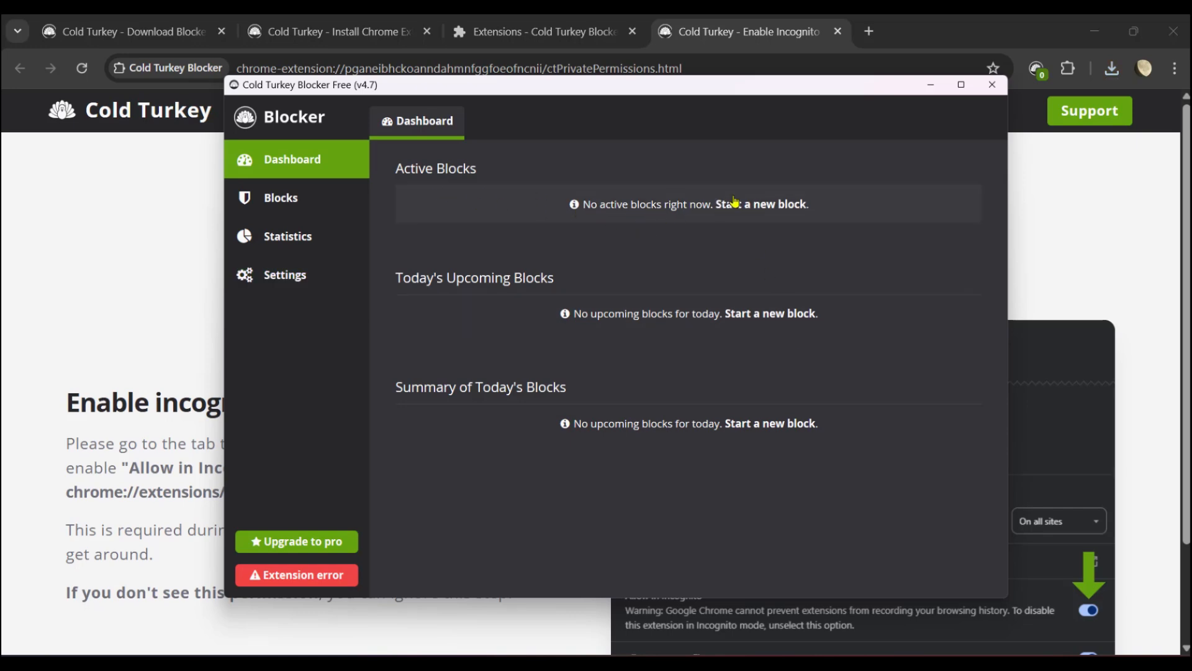
Go to Blocks and start a new block with the What Do You Want to Block? dialog
left_click(280, 197)
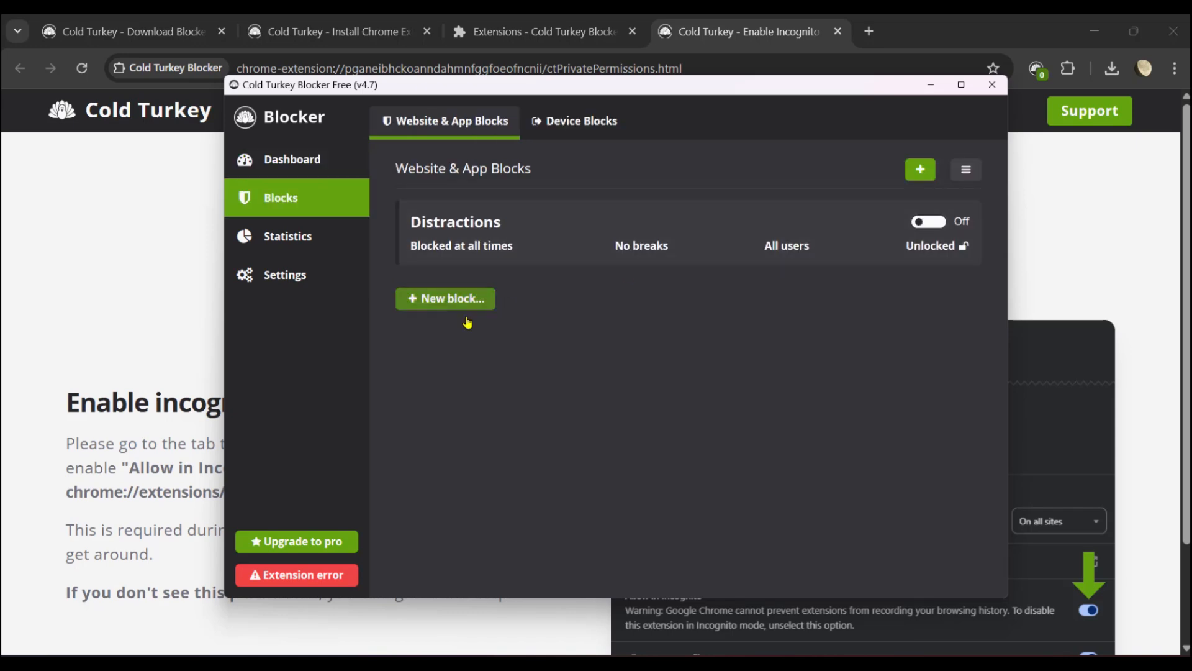
mouse_move(434, 306)
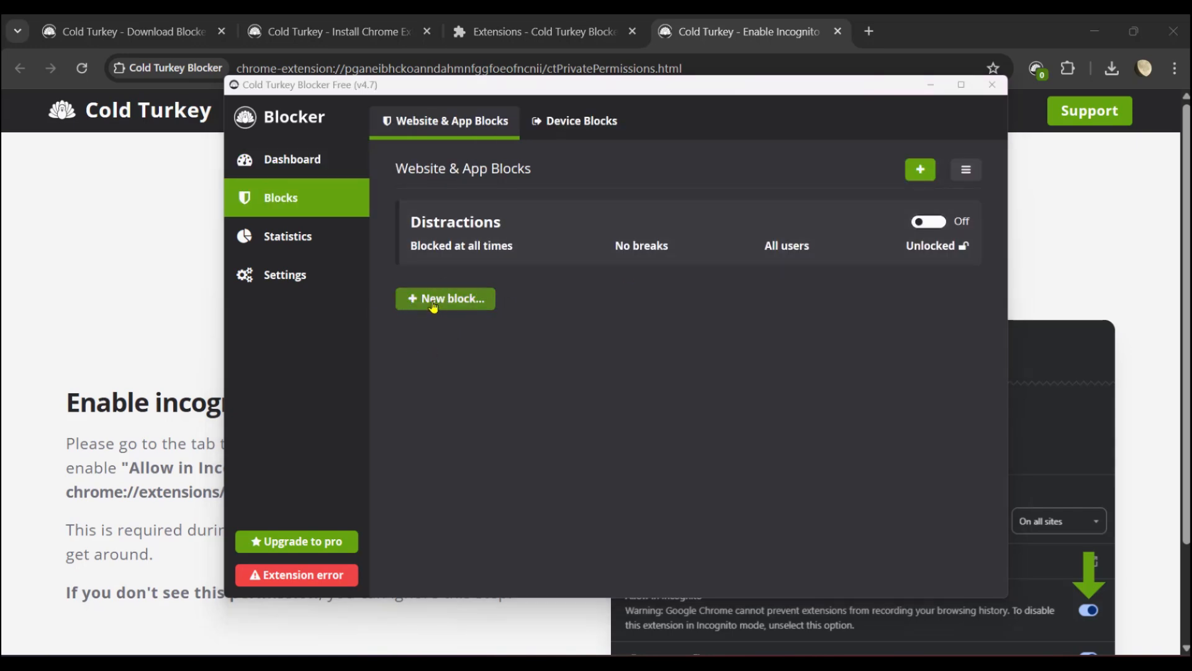
left_click(444, 299)
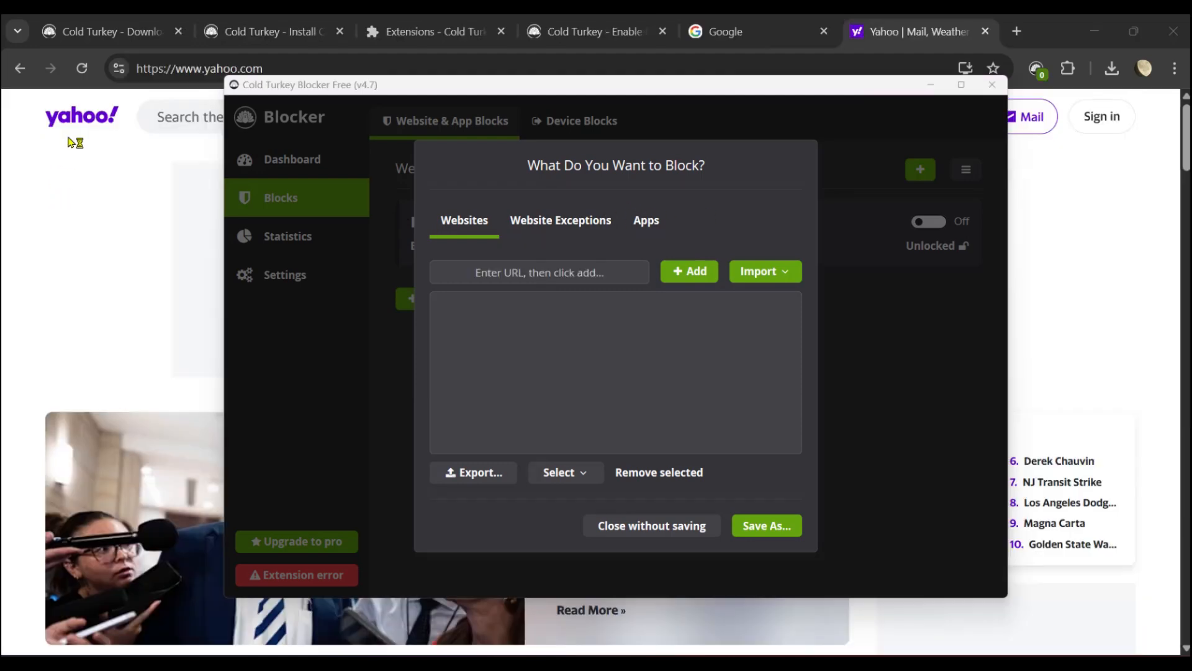
mouse_move(343, 225)
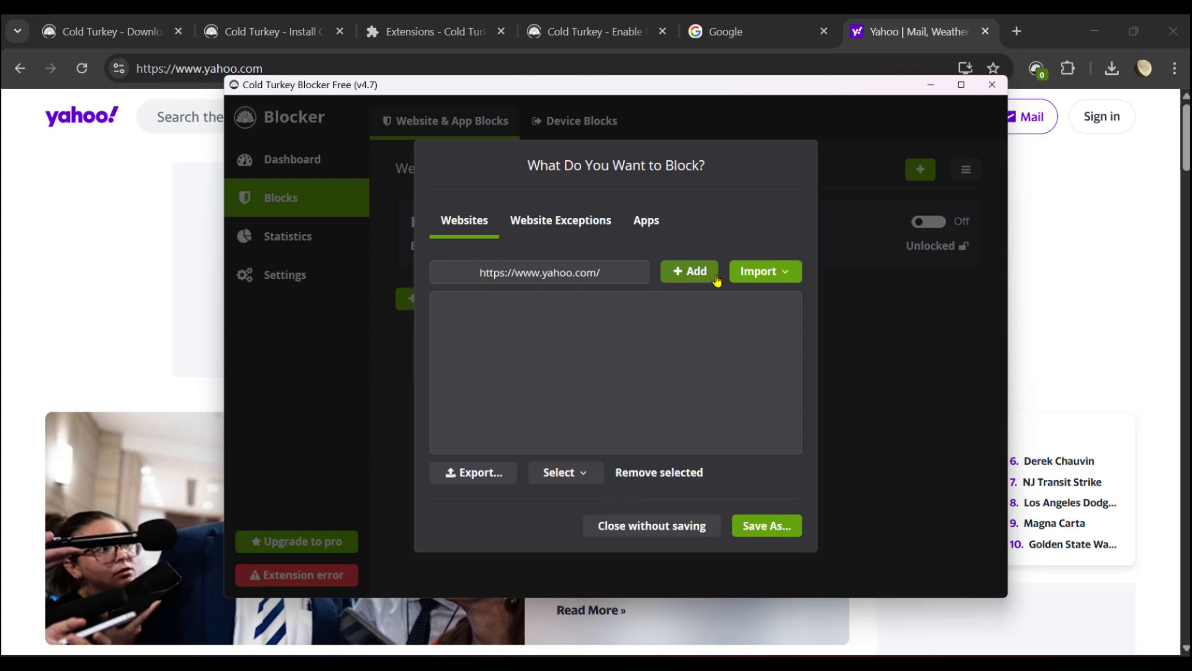
Add yahoo.com to the blocked websites and save the list as a new block 'Block Yahoo'
left_click(688, 272)
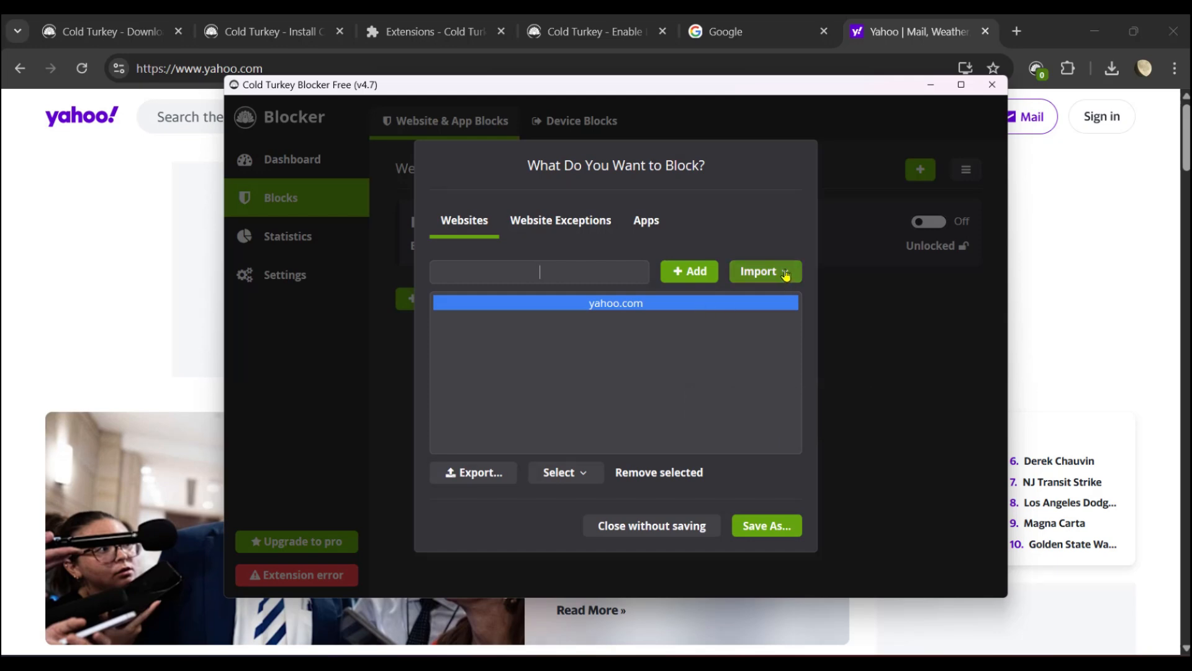
left_click(760, 272)
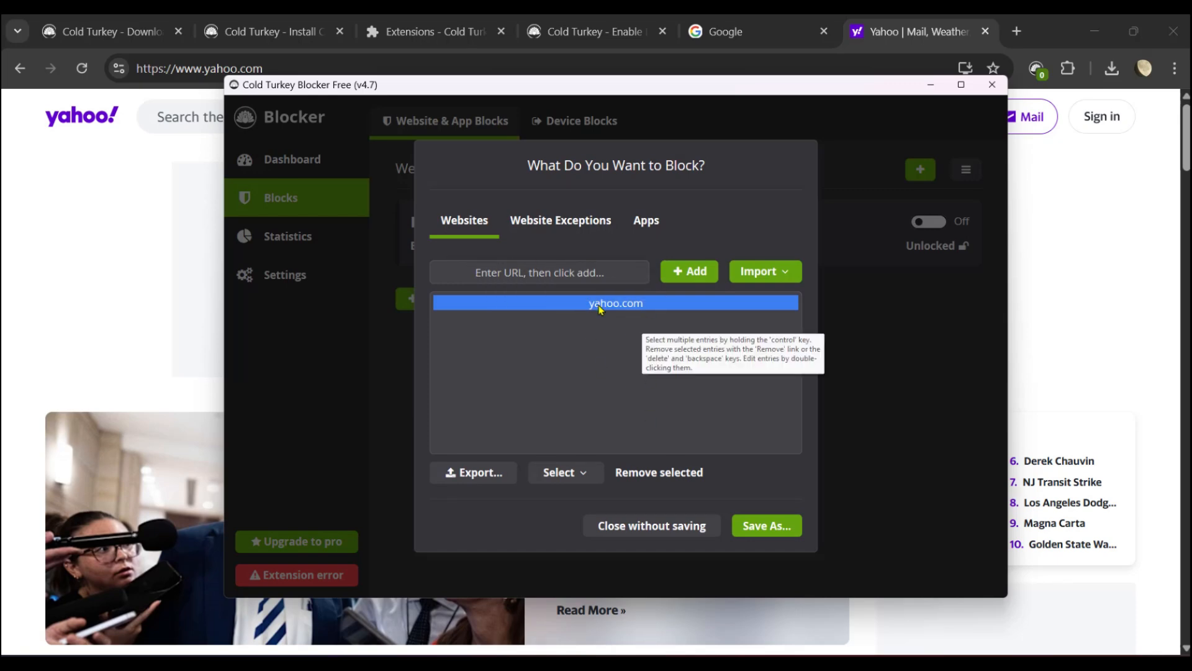
left_click(766, 525)
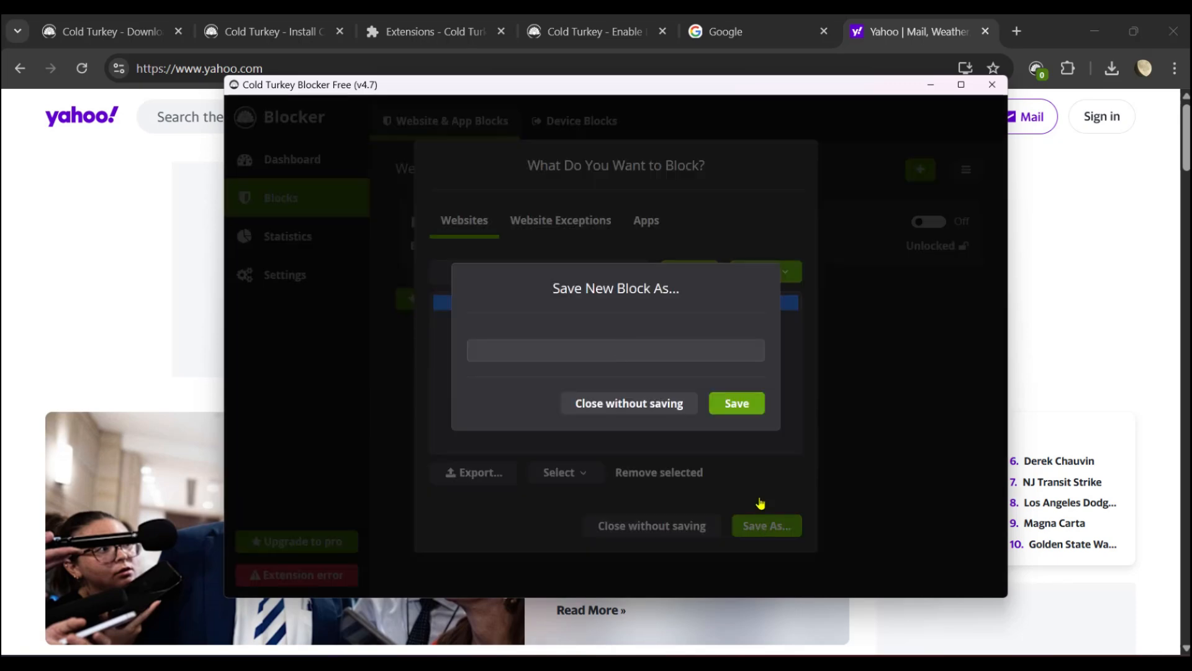
type("BLoc")
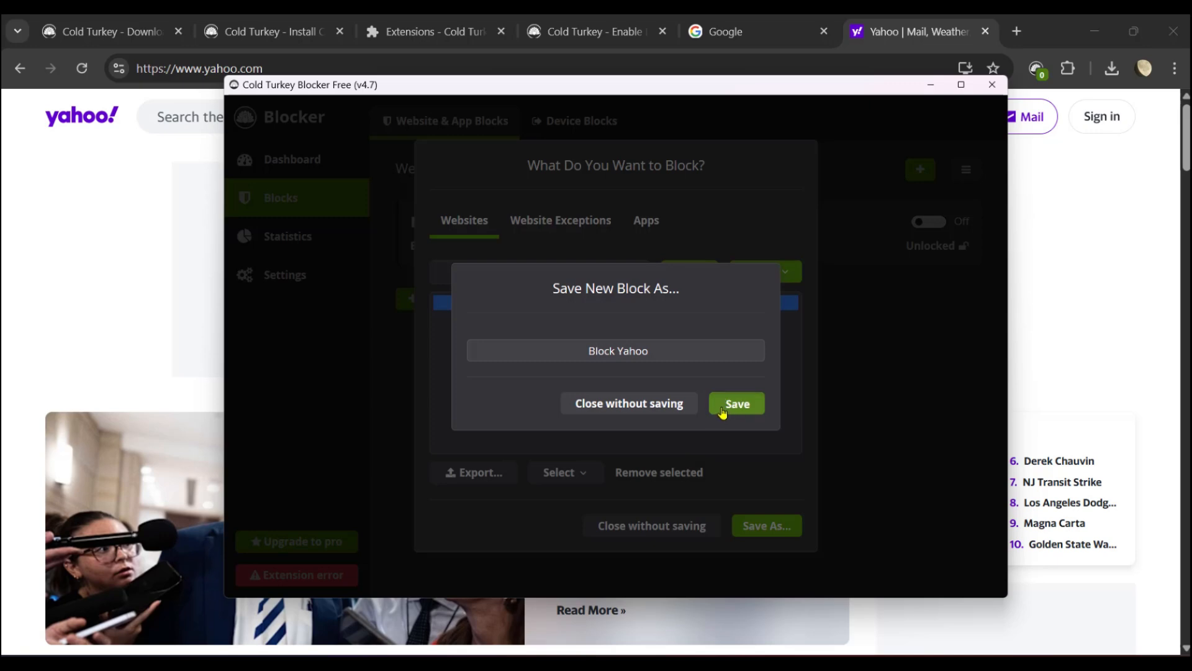
left_click(734, 402)
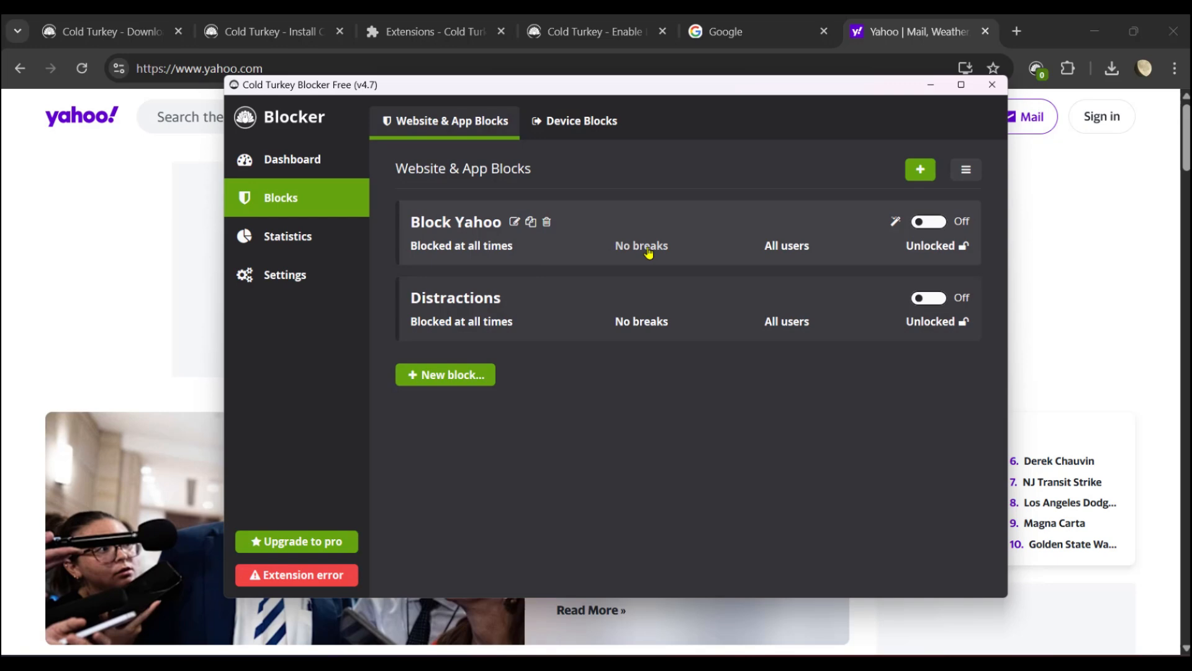
mouse_move(940, 224)
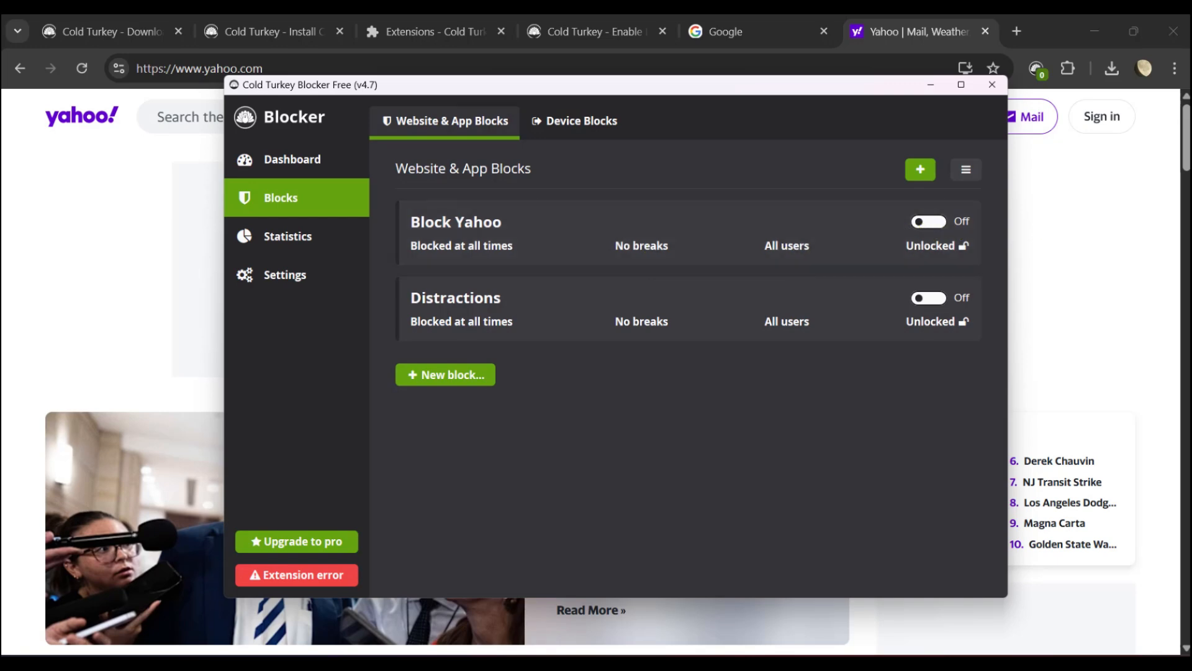
left_click(928, 221)
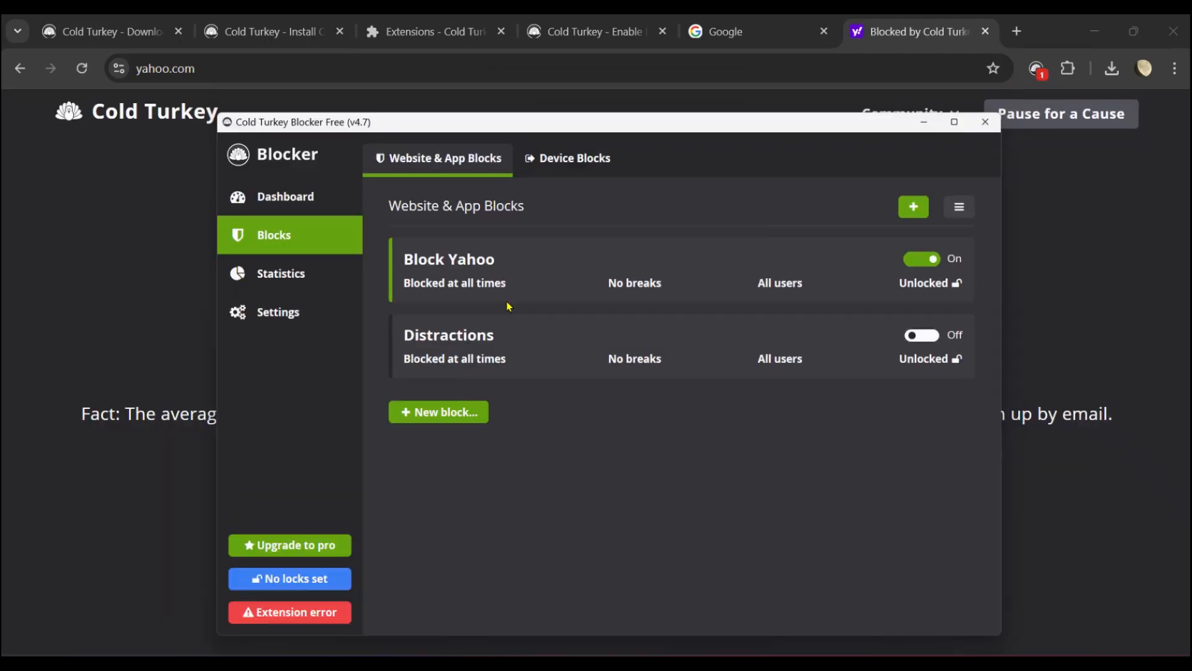
left_click(985, 121)
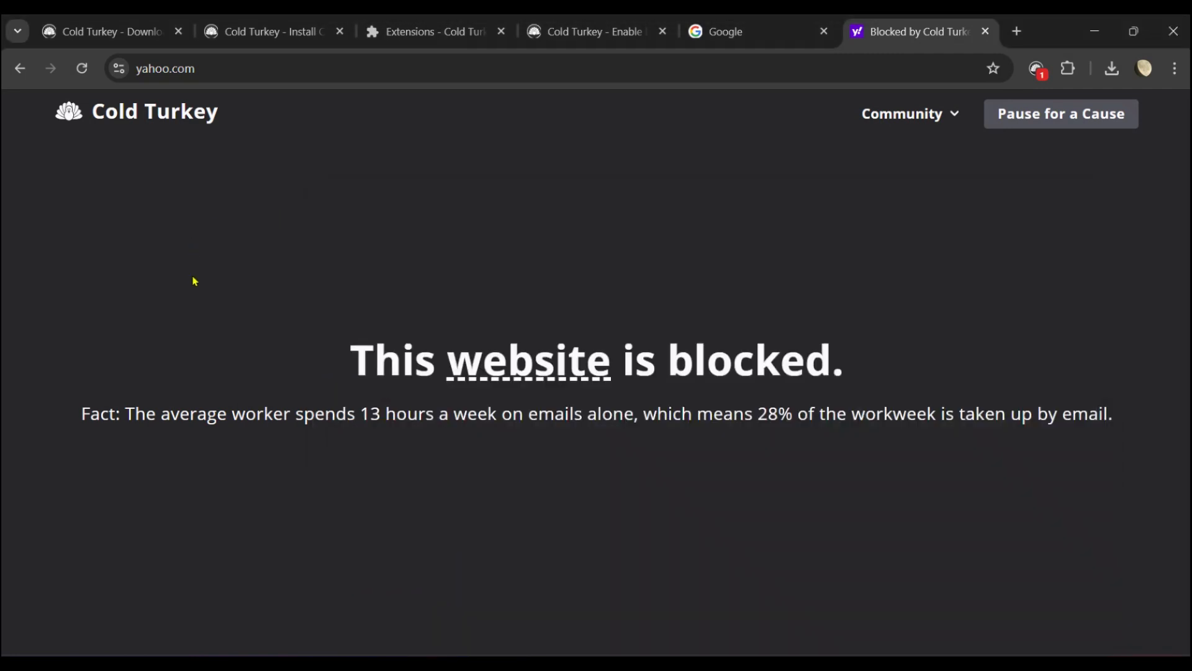
mouse_move(460, 648)
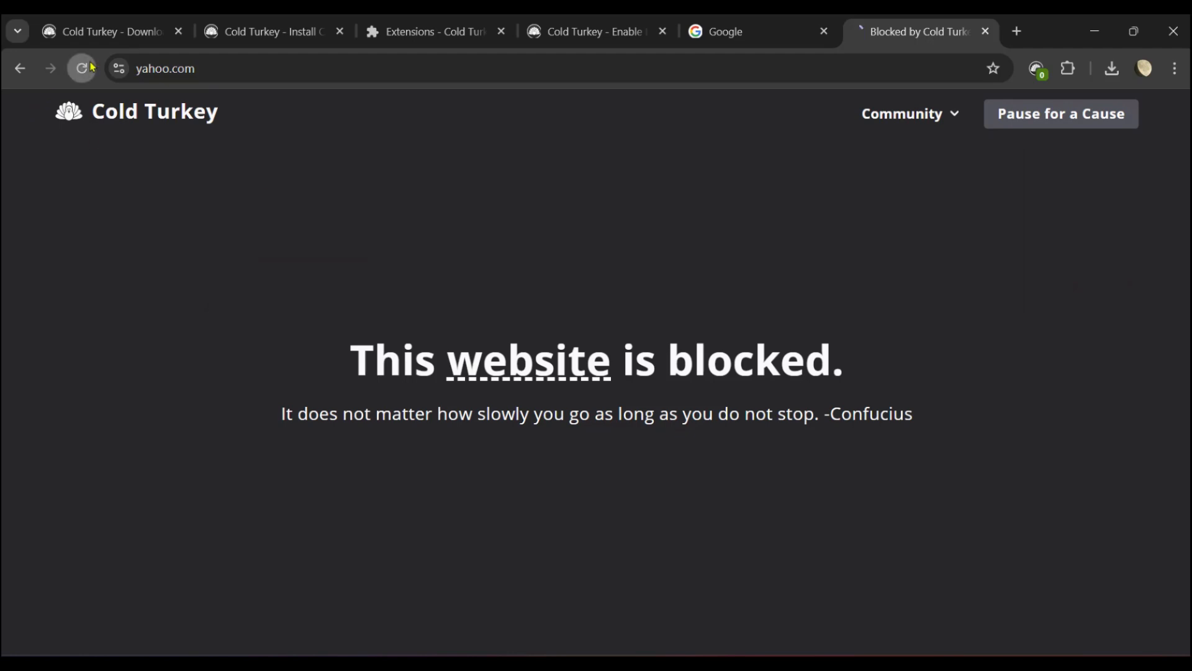
left_click(82, 69)
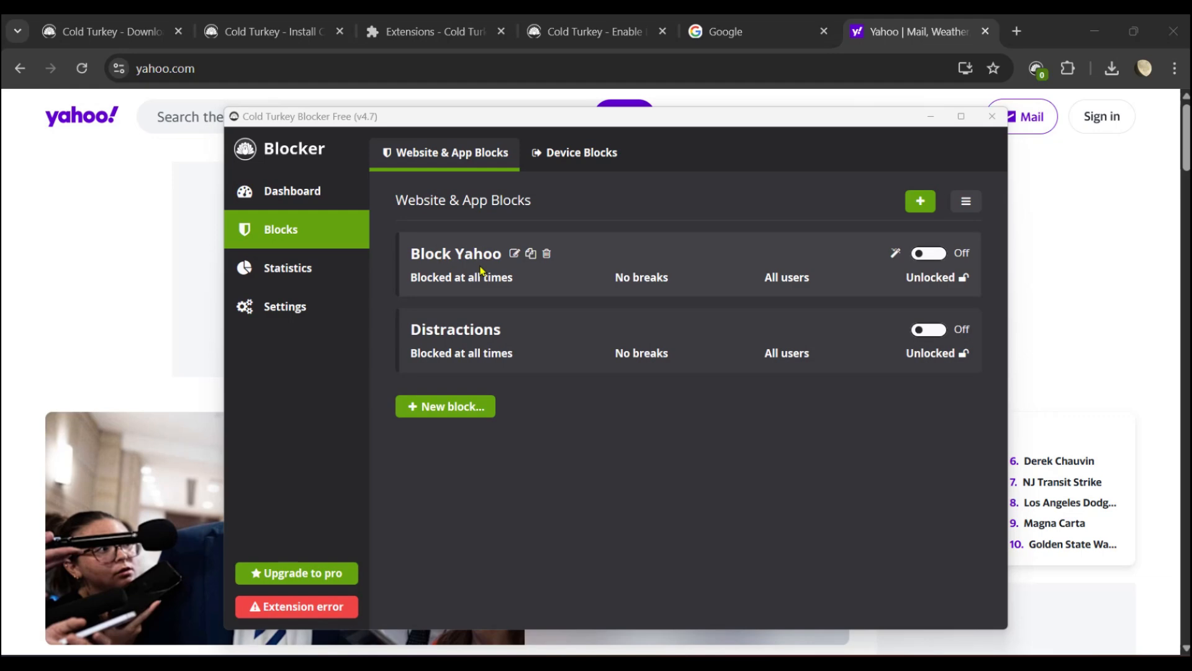
mouse_move(783, 305)
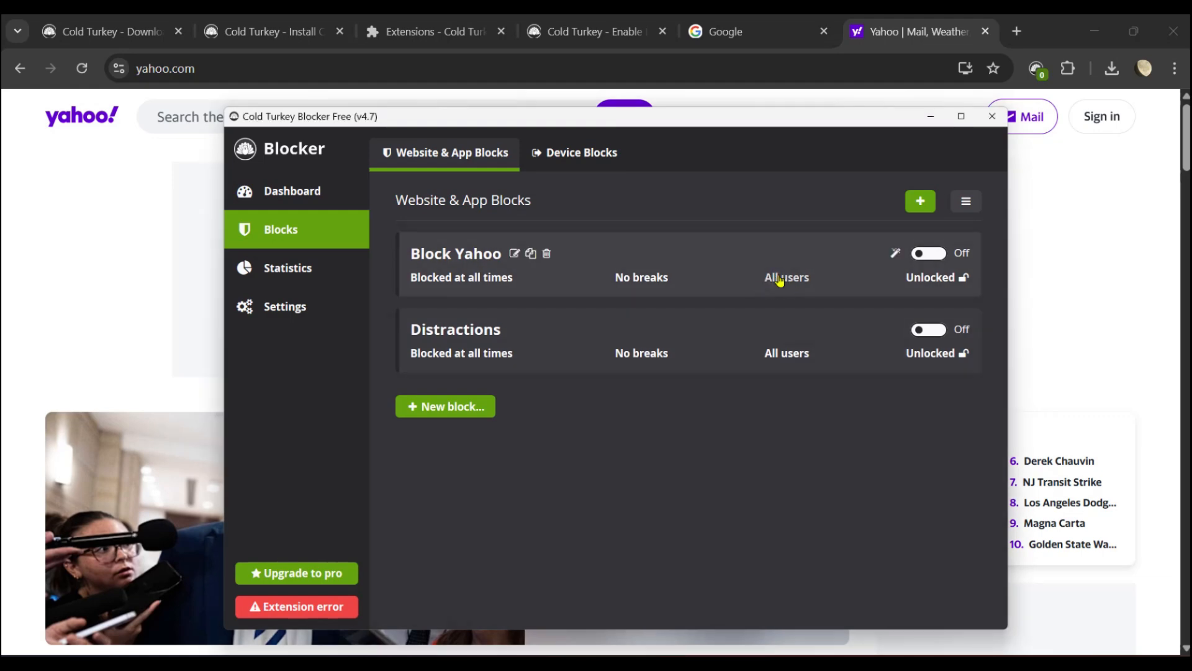
left_click(786, 277)
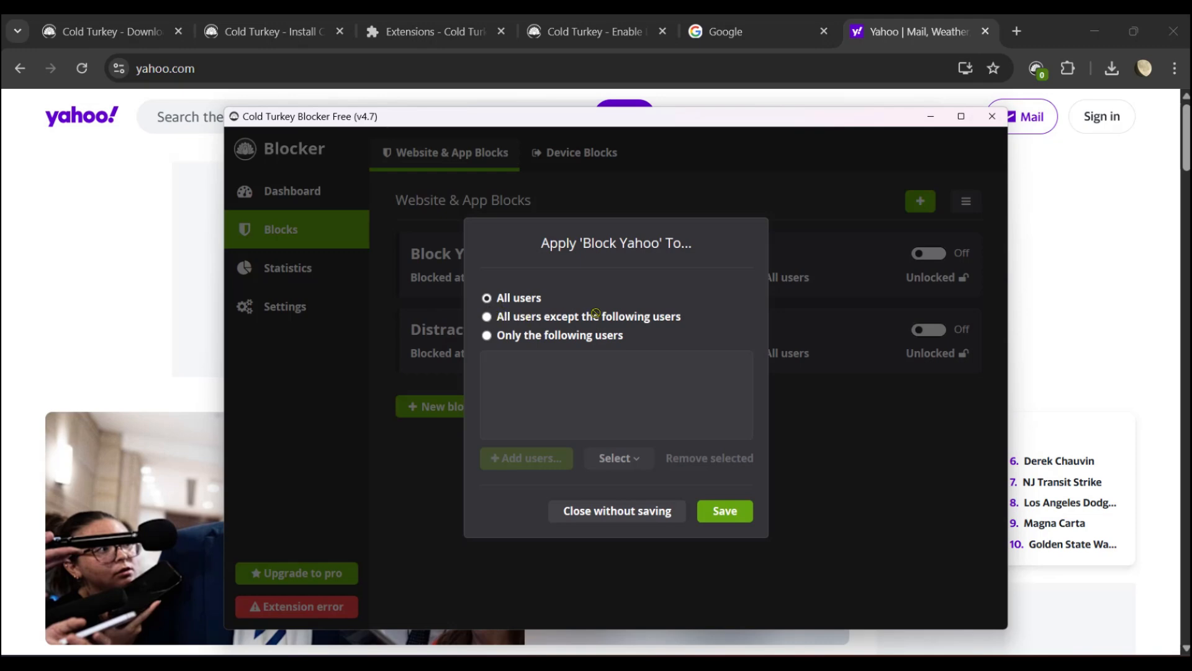
mouse_move(654, 338)
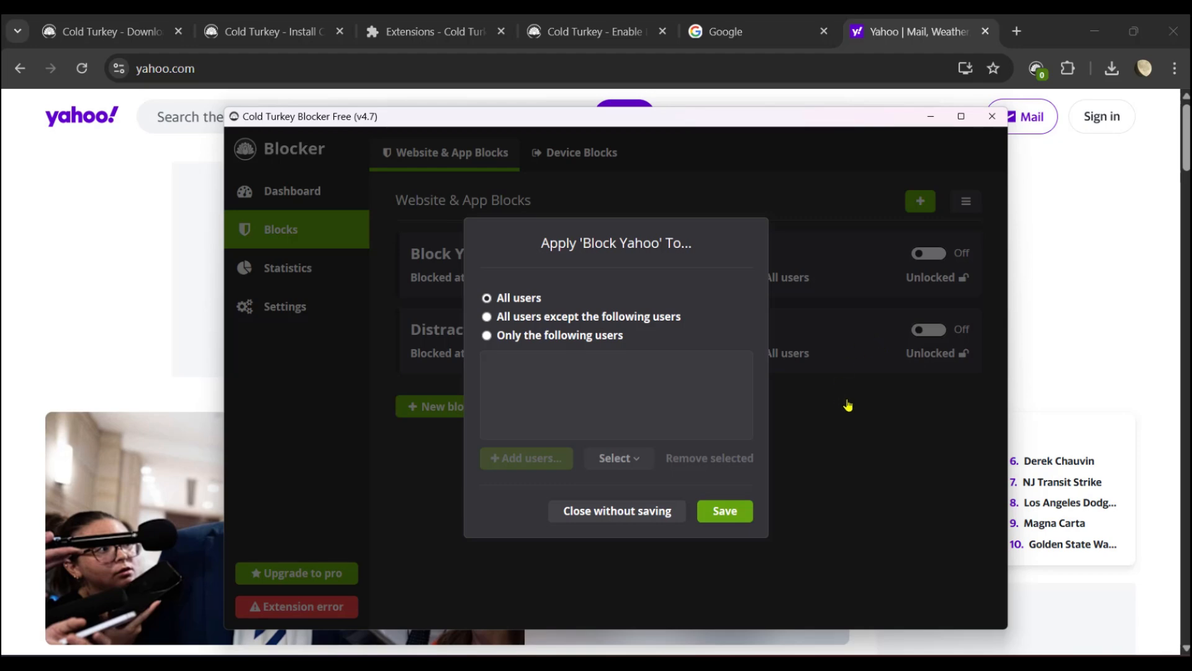
left_click(617, 510)
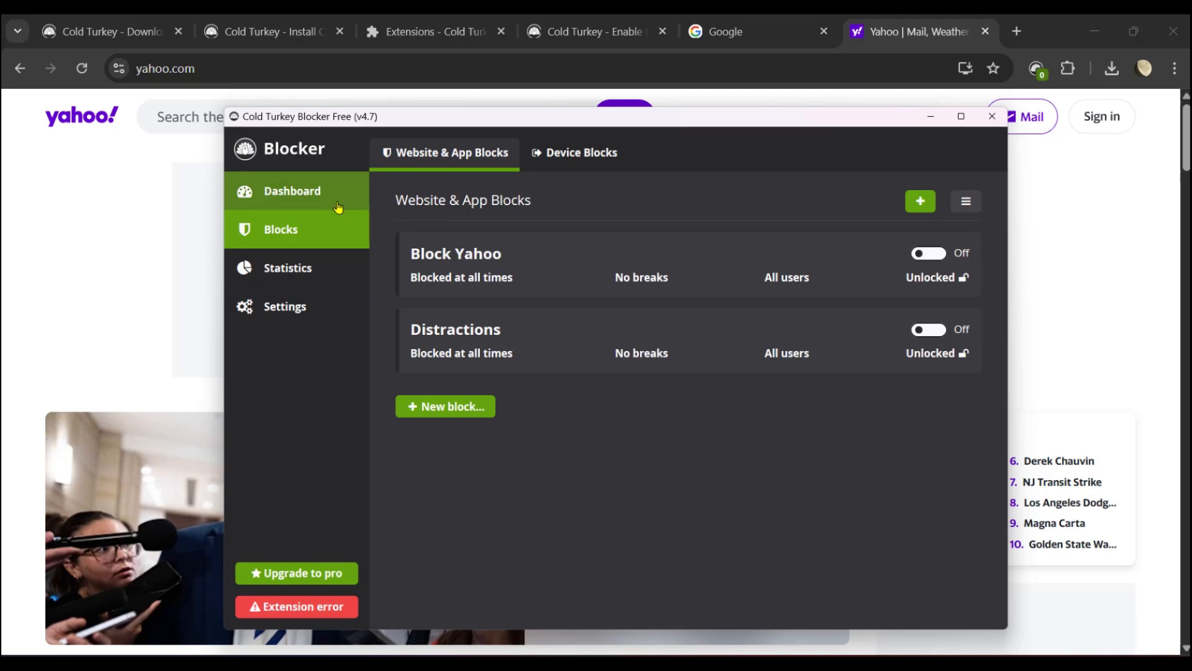
Show this week's Website Statistics with time spent on each site
left_click(287, 267)
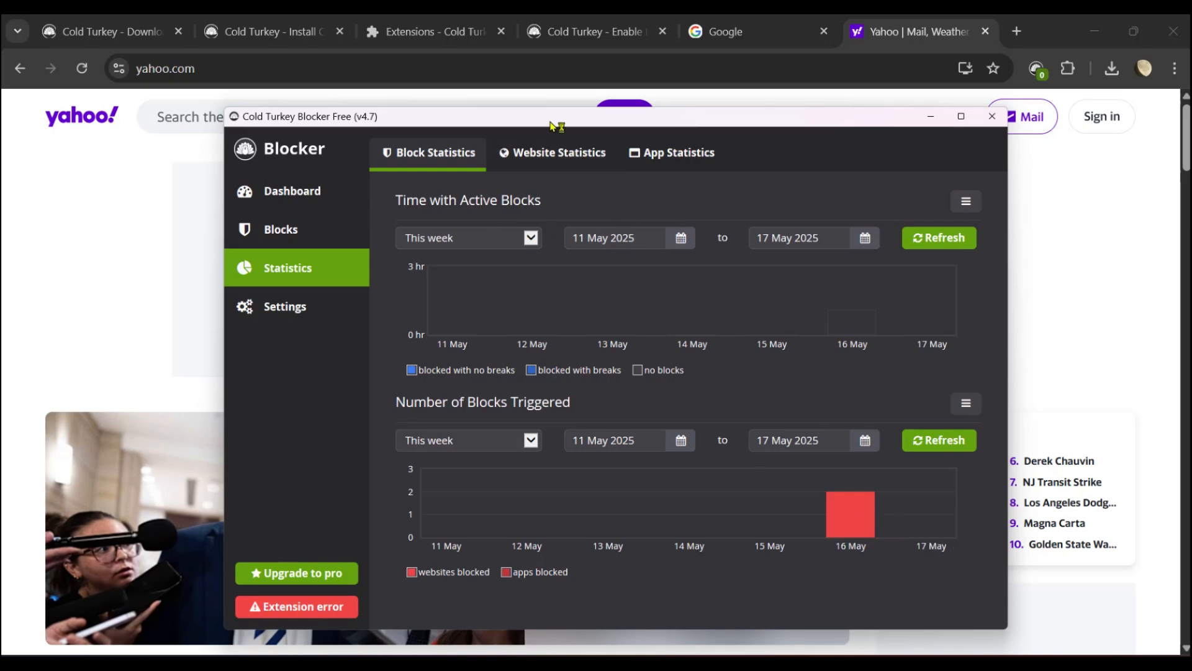
left_click(553, 152)
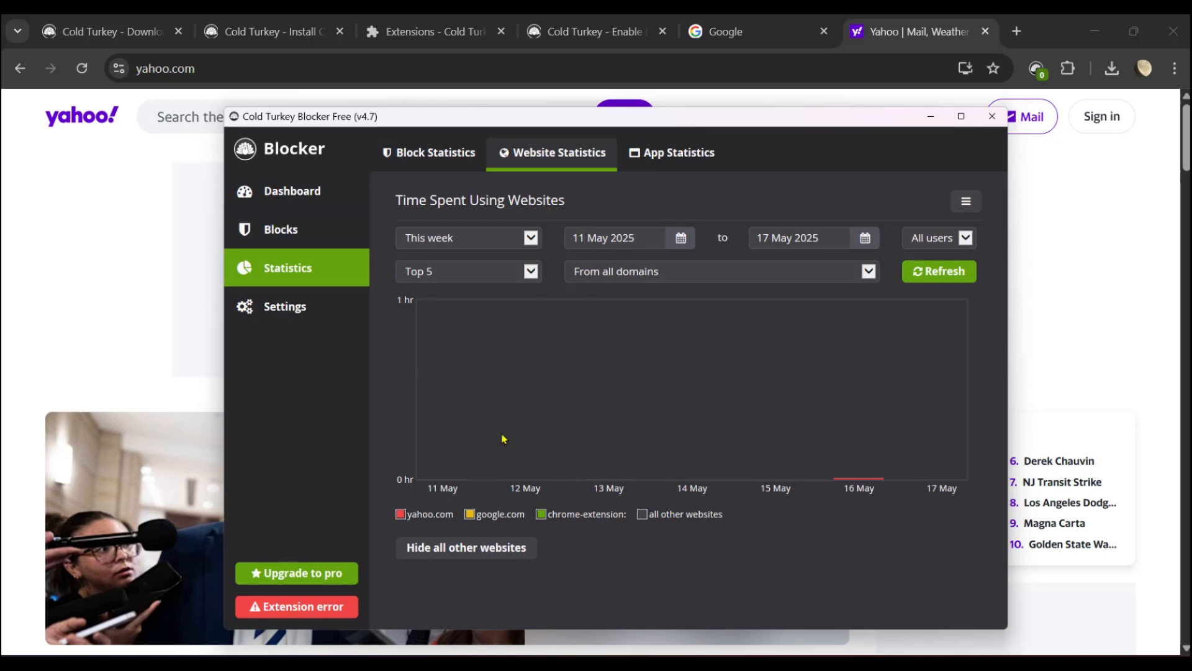
View the display and functionality options on the Settings Preferences tab
left_click(284, 306)
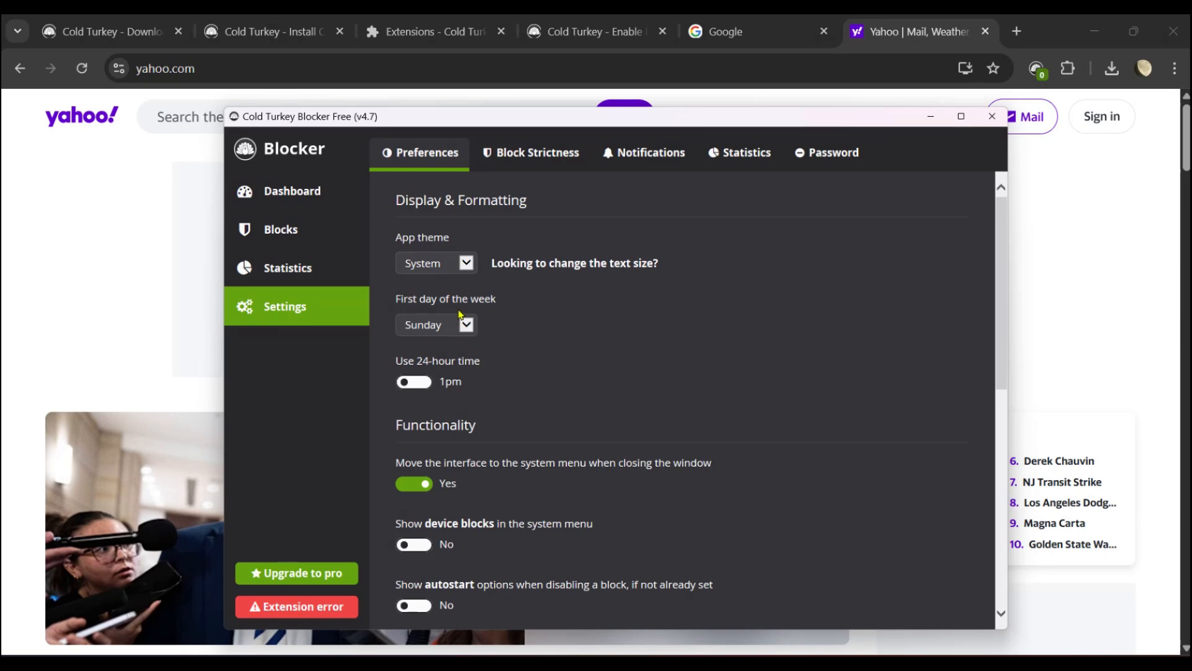
mouse_move(469, 445)
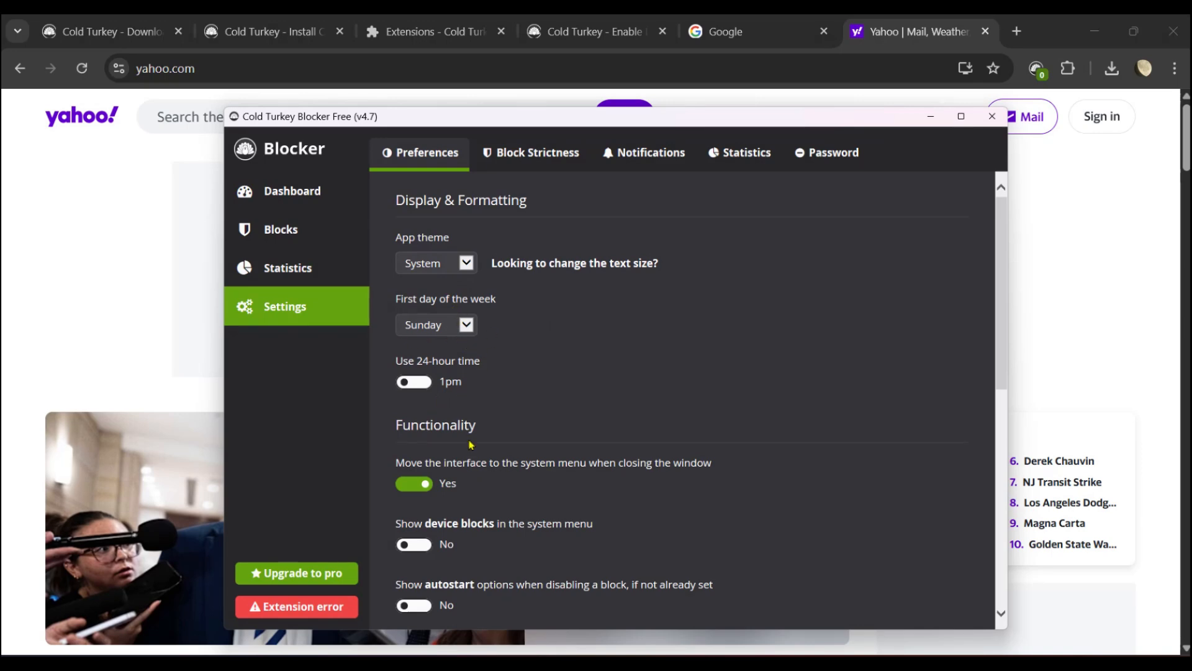
scroll("down", 3)
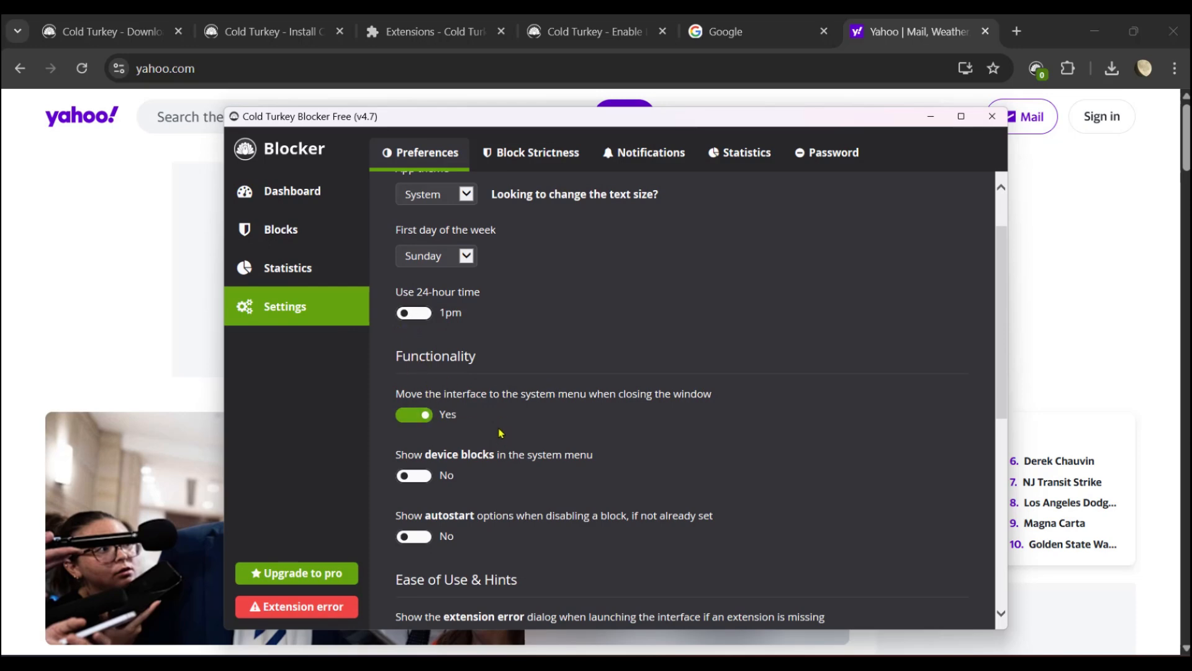
mouse_move(656, 415)
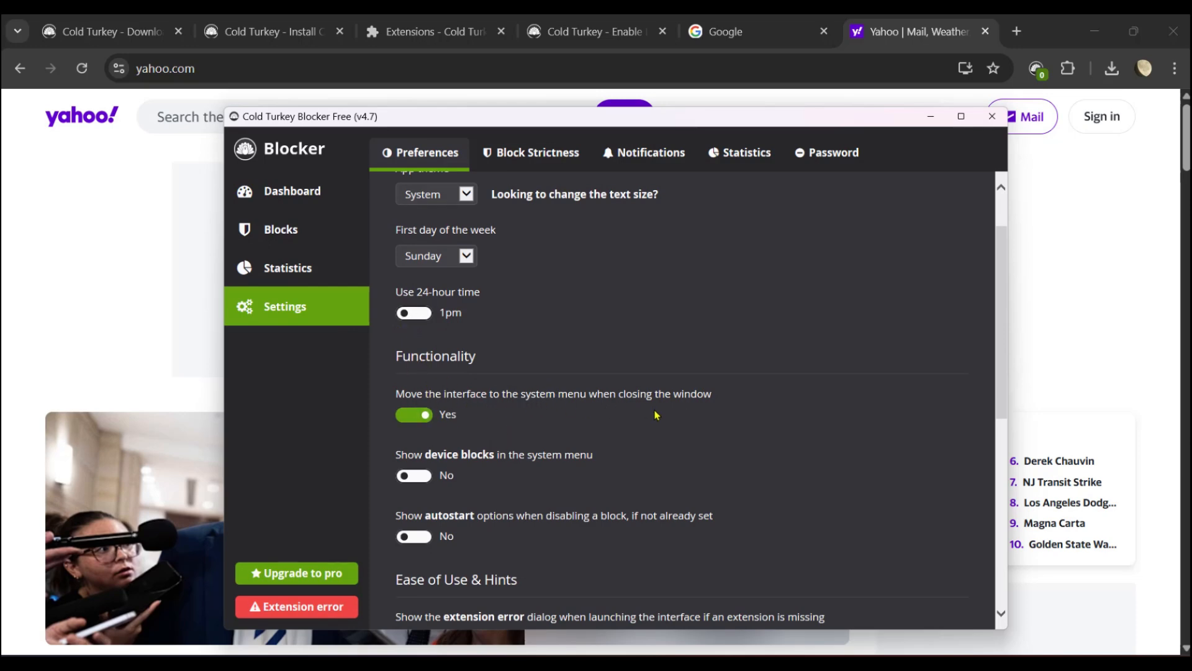
mouse_move(950, 132)
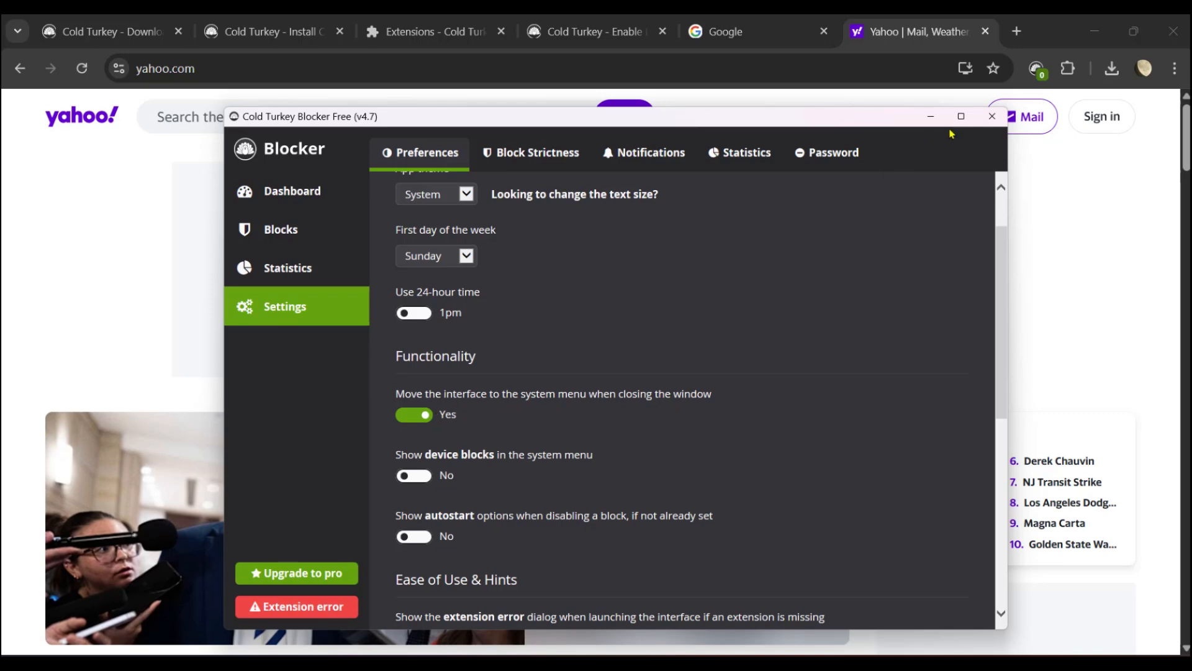
mouse_move(978, 178)
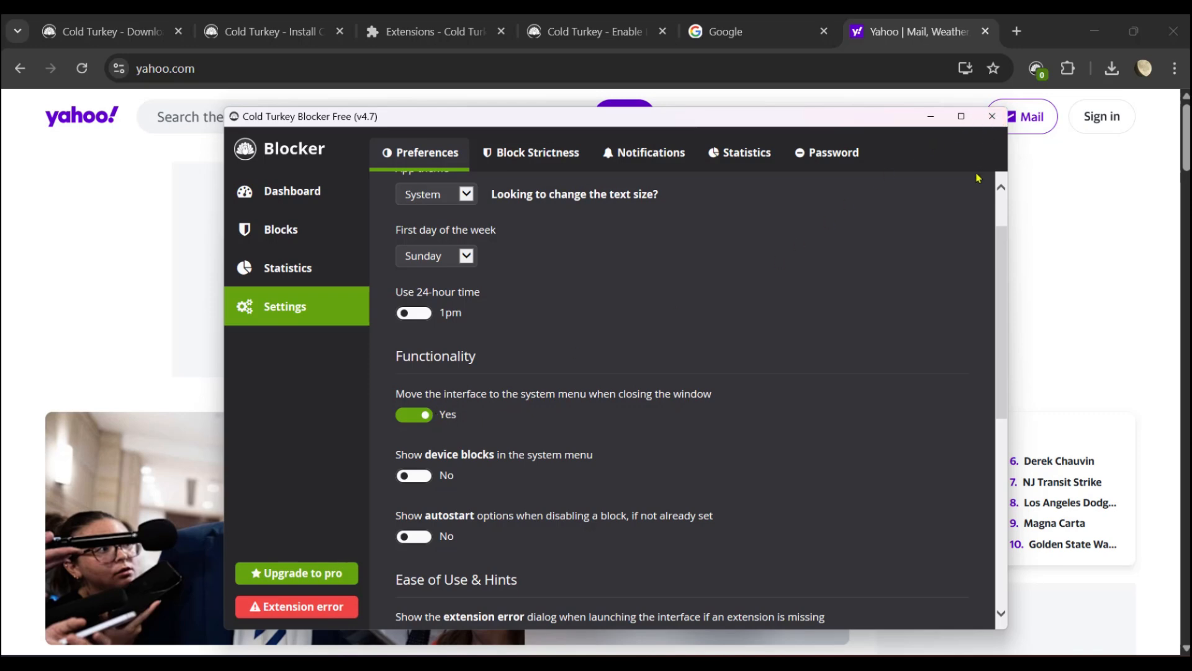
mouse_move(884, 214)
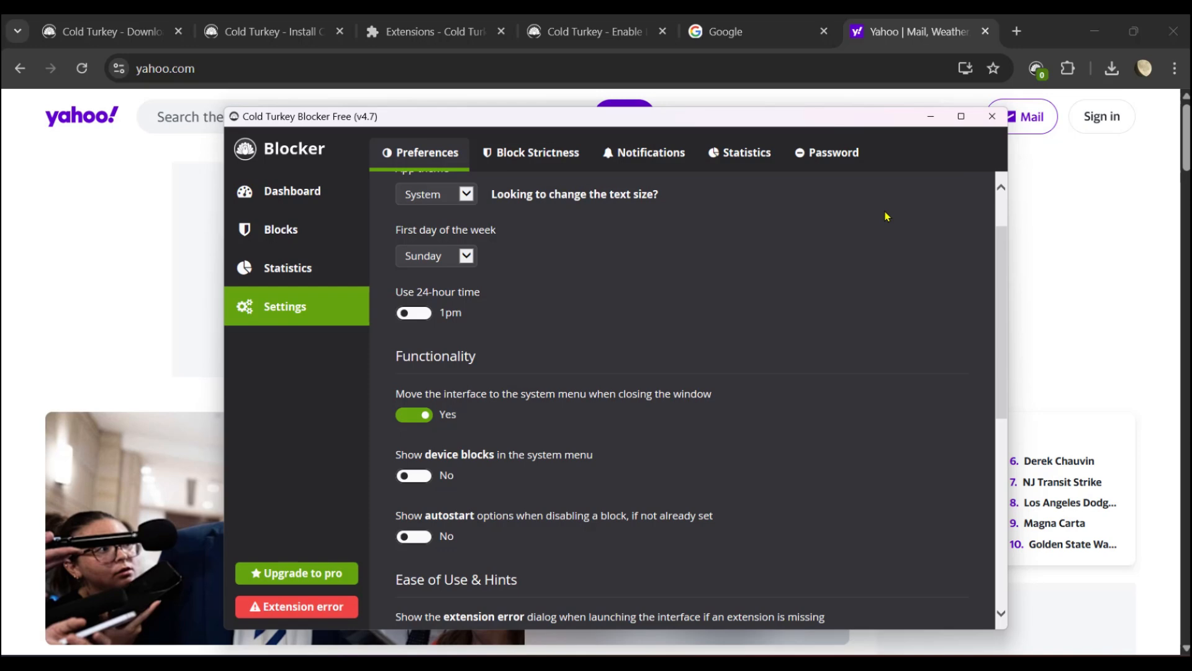
mouse_move(528, 454)
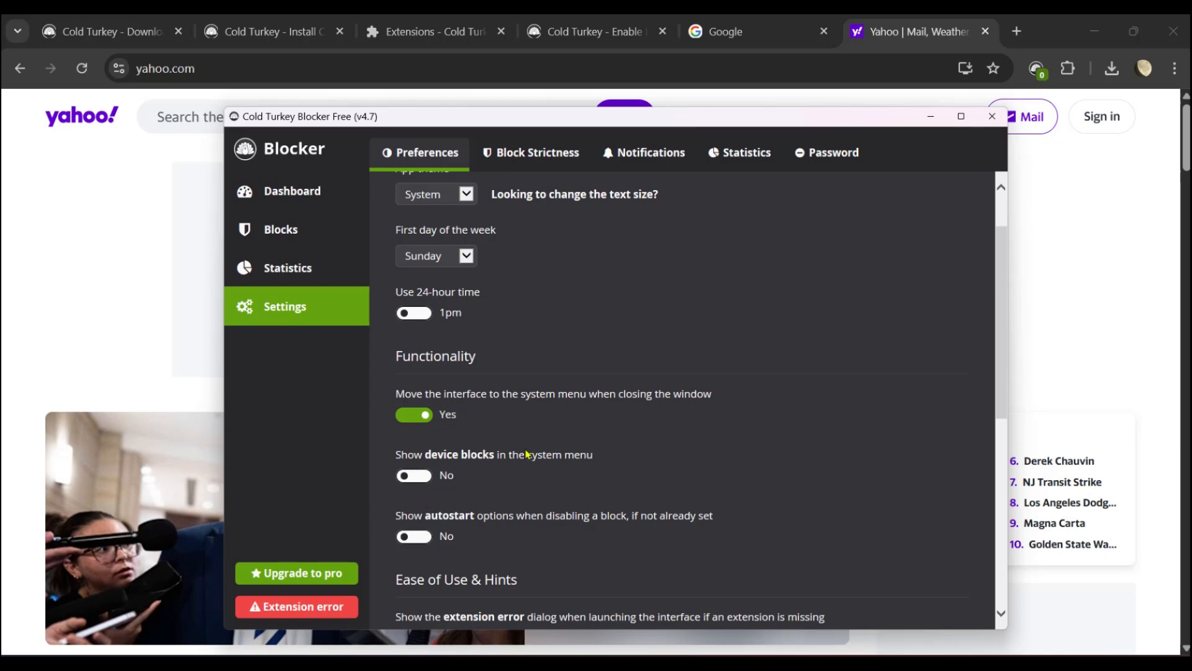
mouse_move(648, 559)
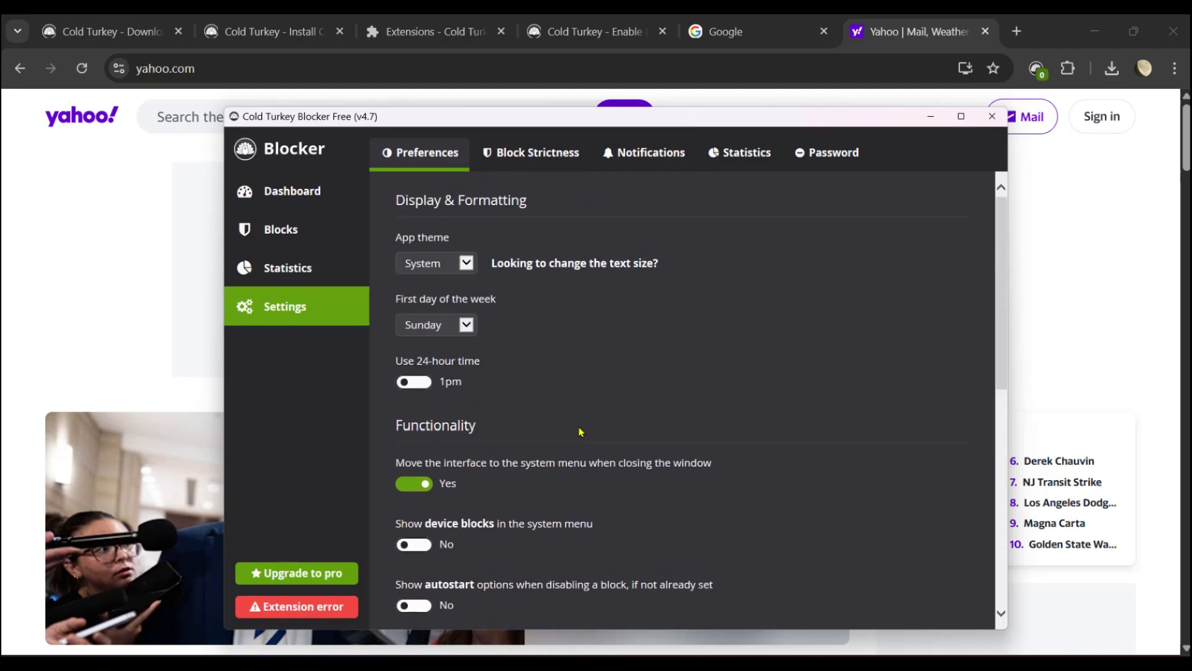
Check the empty dashboard, then return to the Blocks list with Block Yahoo and Distractions
left_click(292, 192)
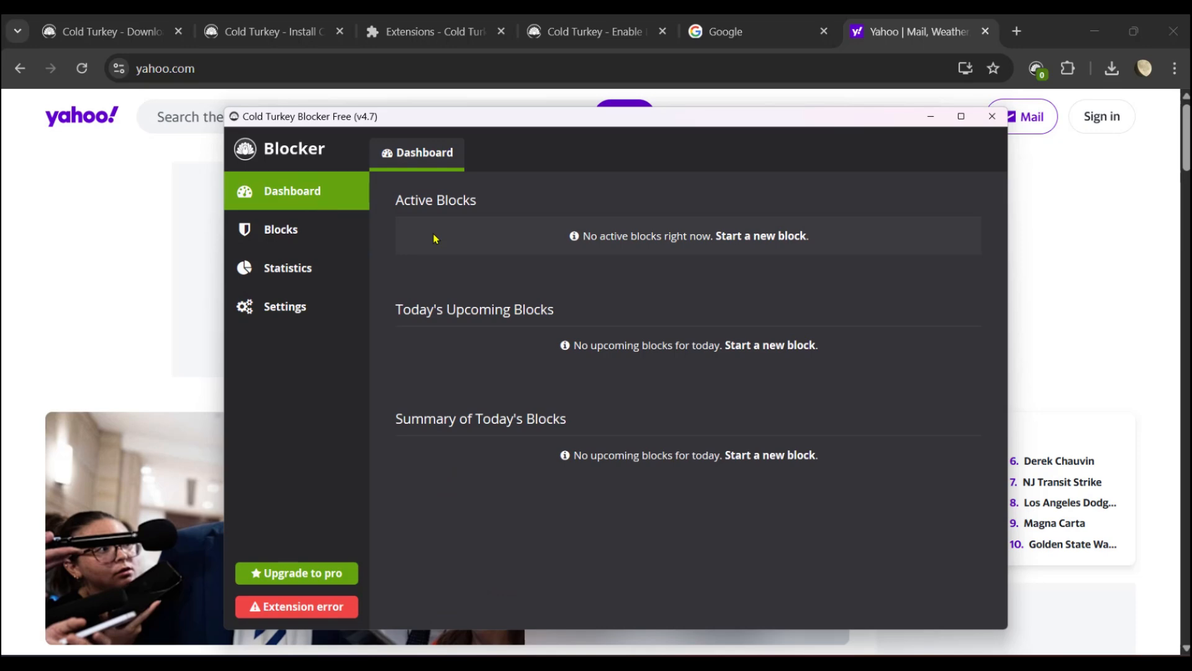
mouse_move(558, 246)
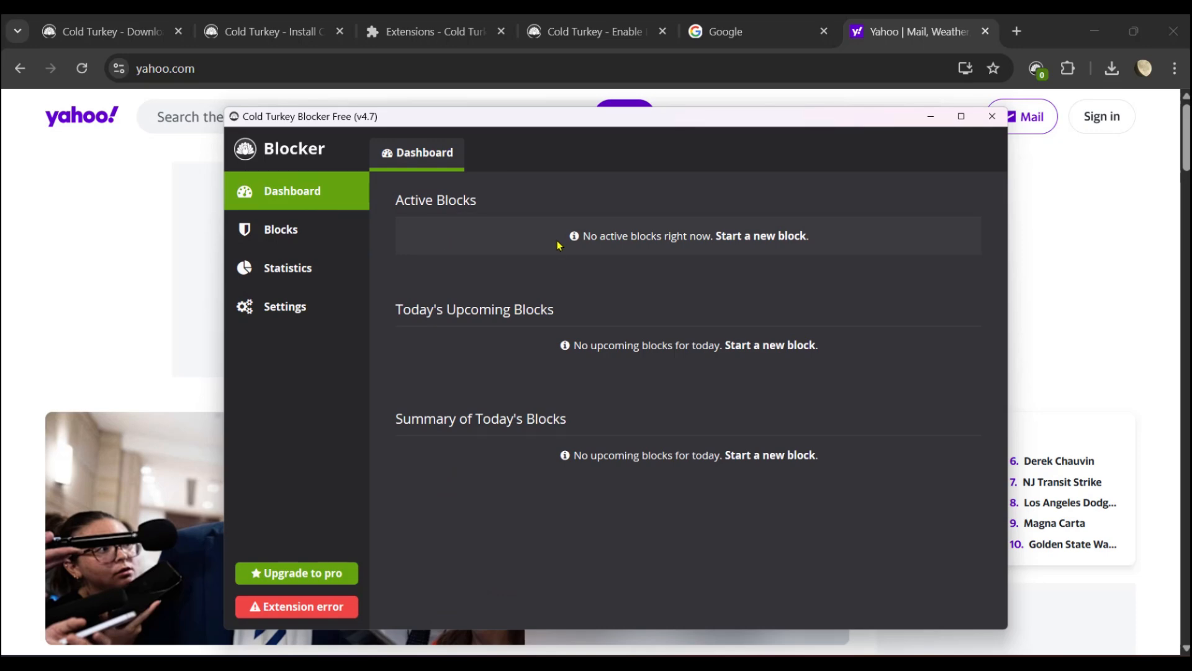
left_click(279, 229)
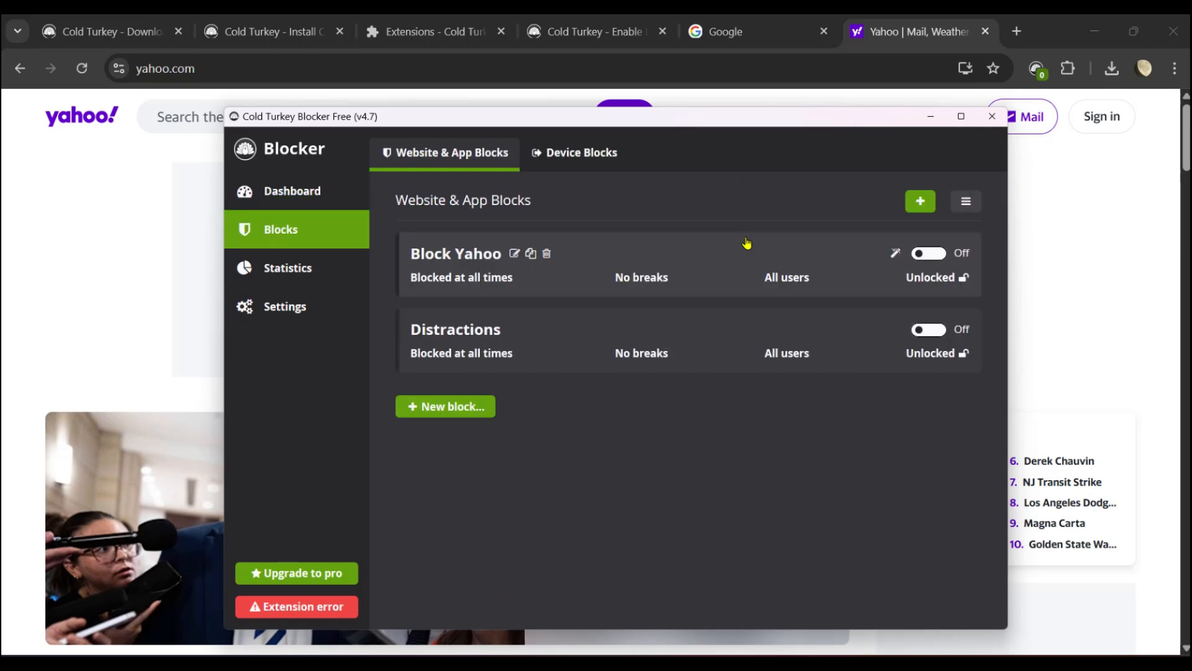
mouse_move(523, 413)
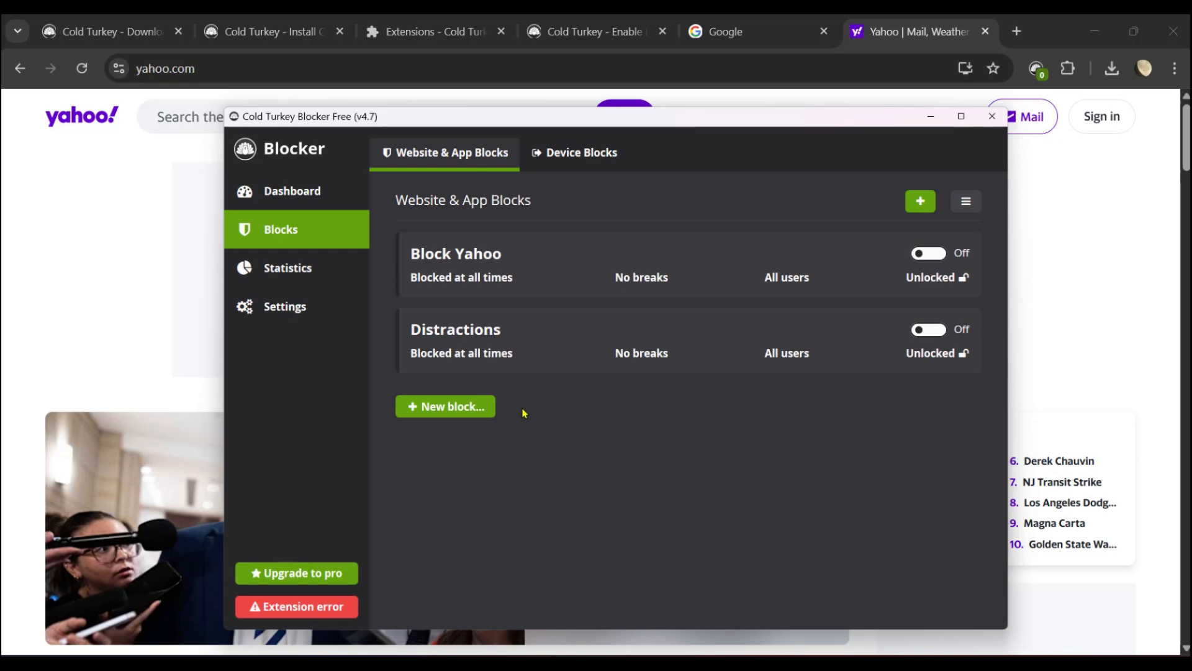
mouse_move(533, 392)
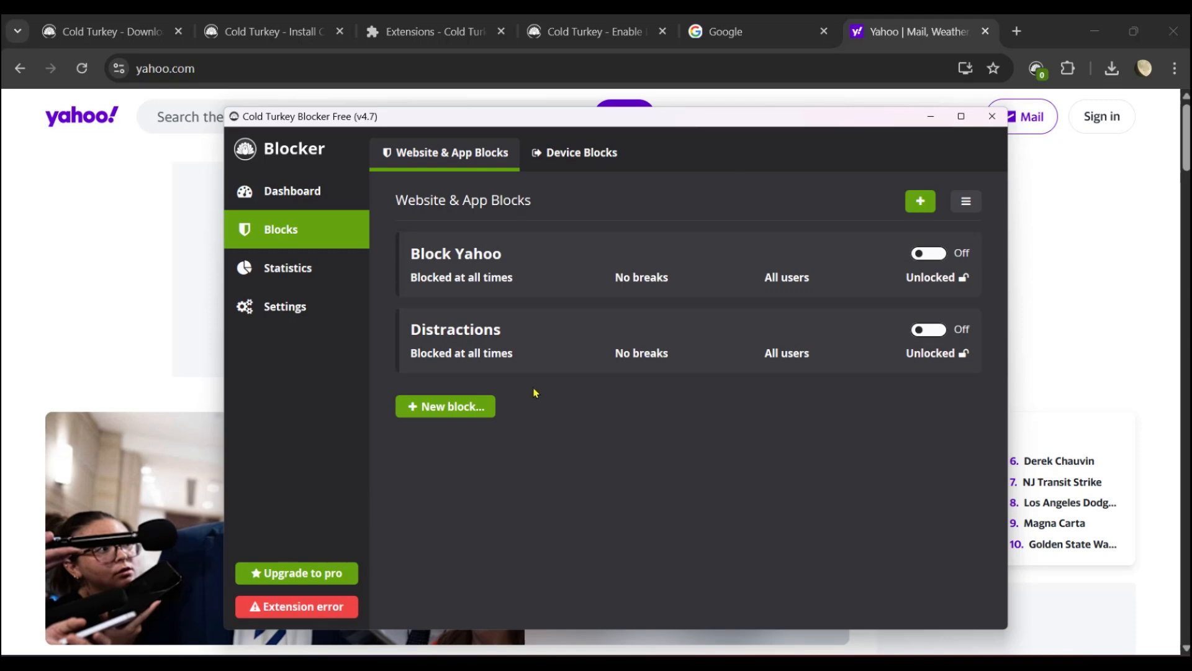